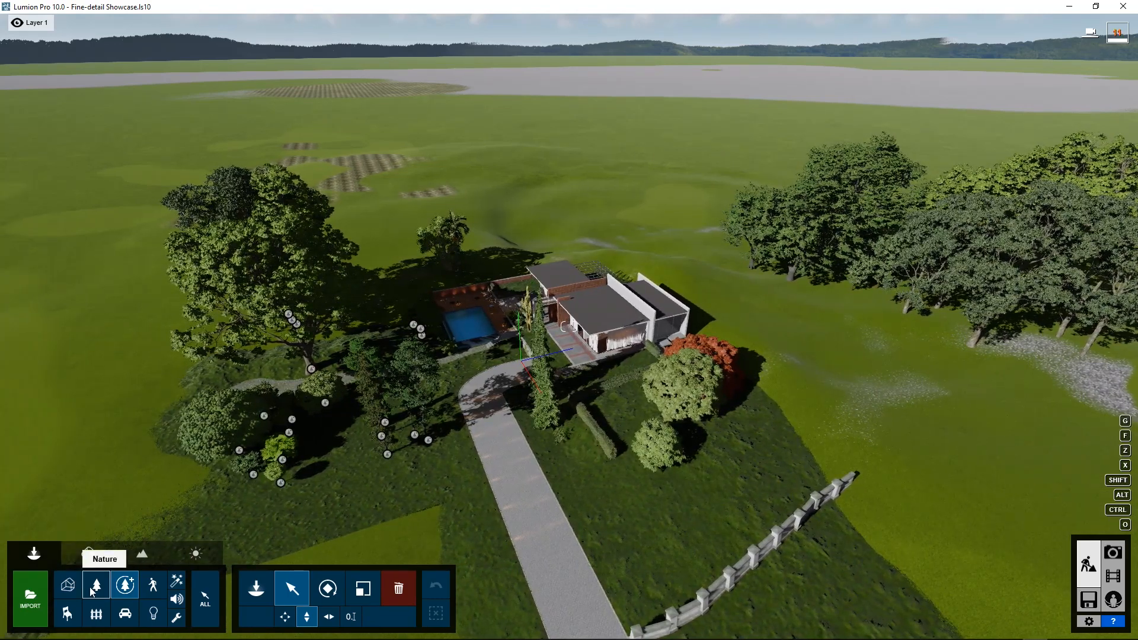
mouse_move(124, 585)
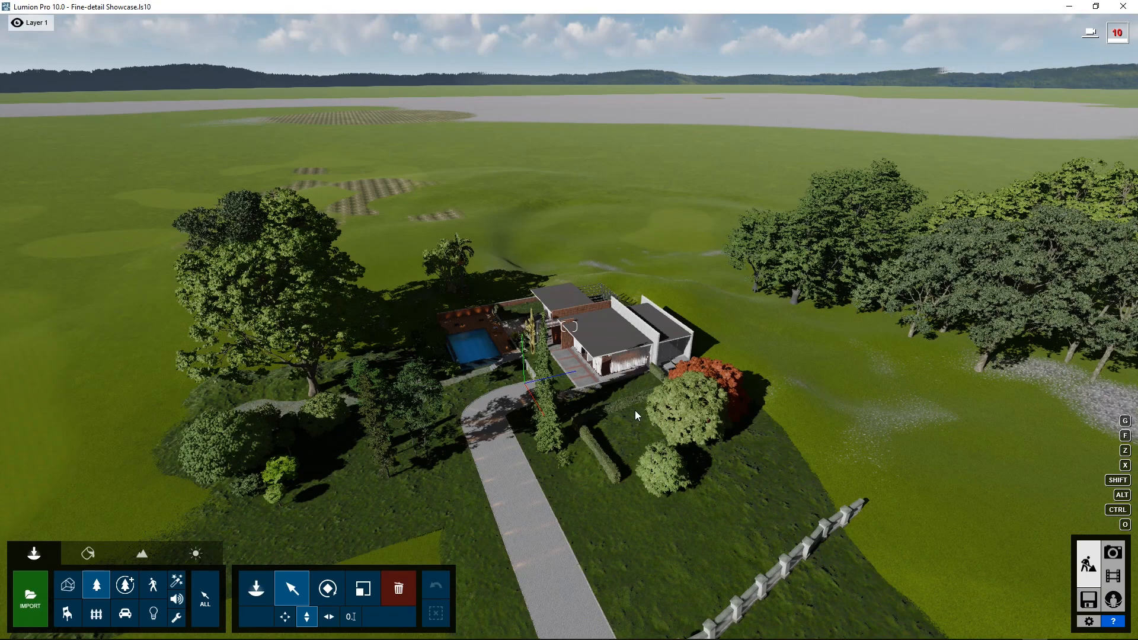
mouse_move(124, 584)
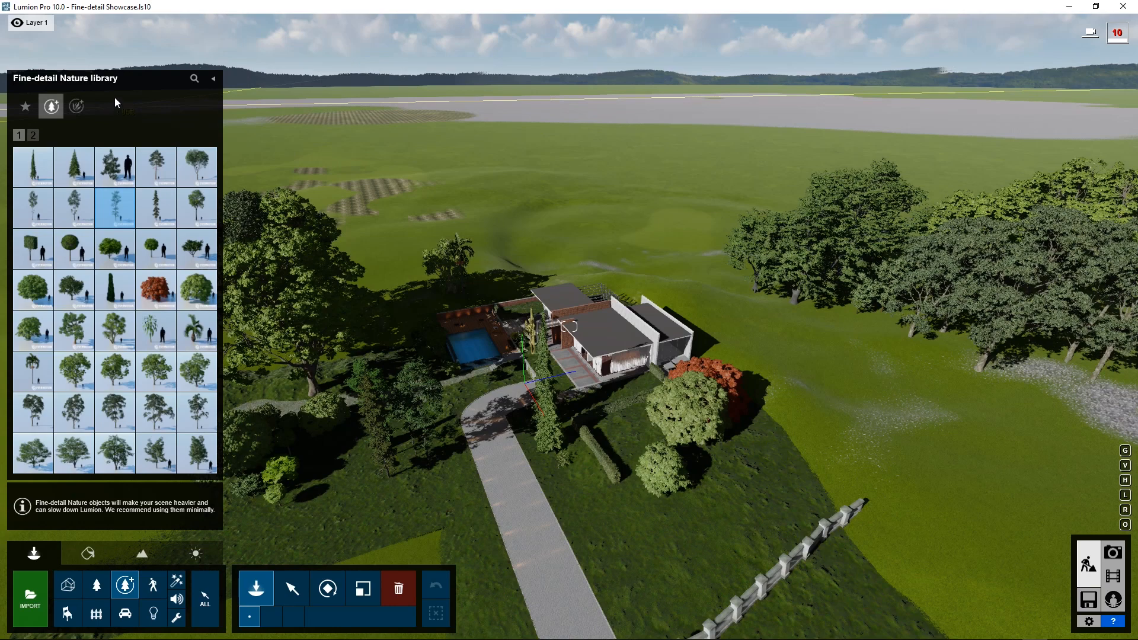
mouse_move(51, 106)
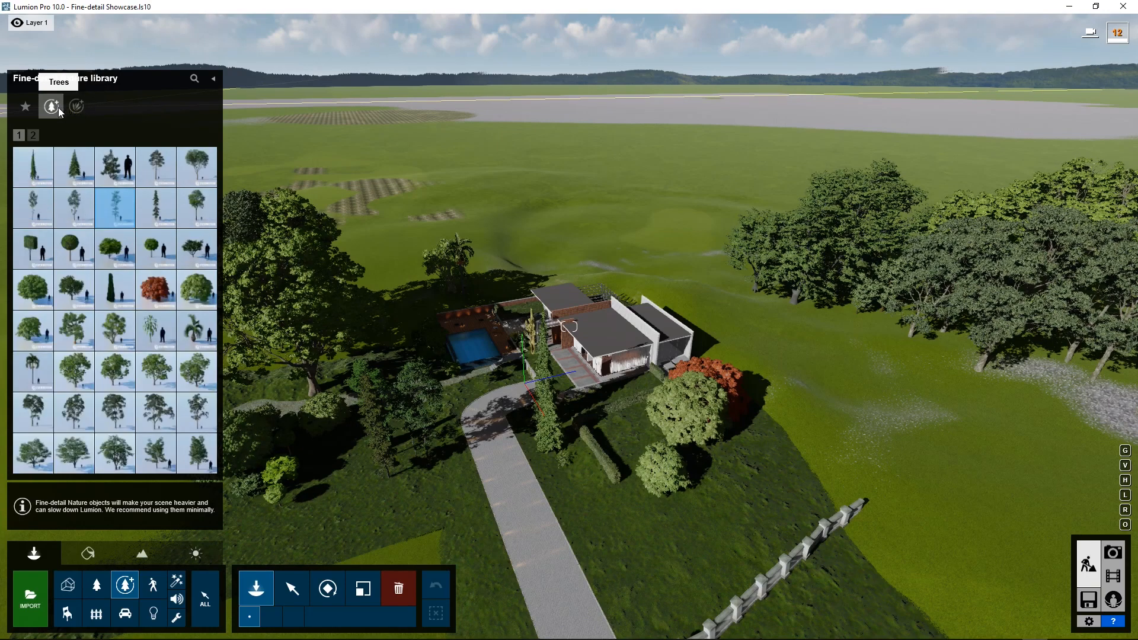
mouse_move(33, 165)
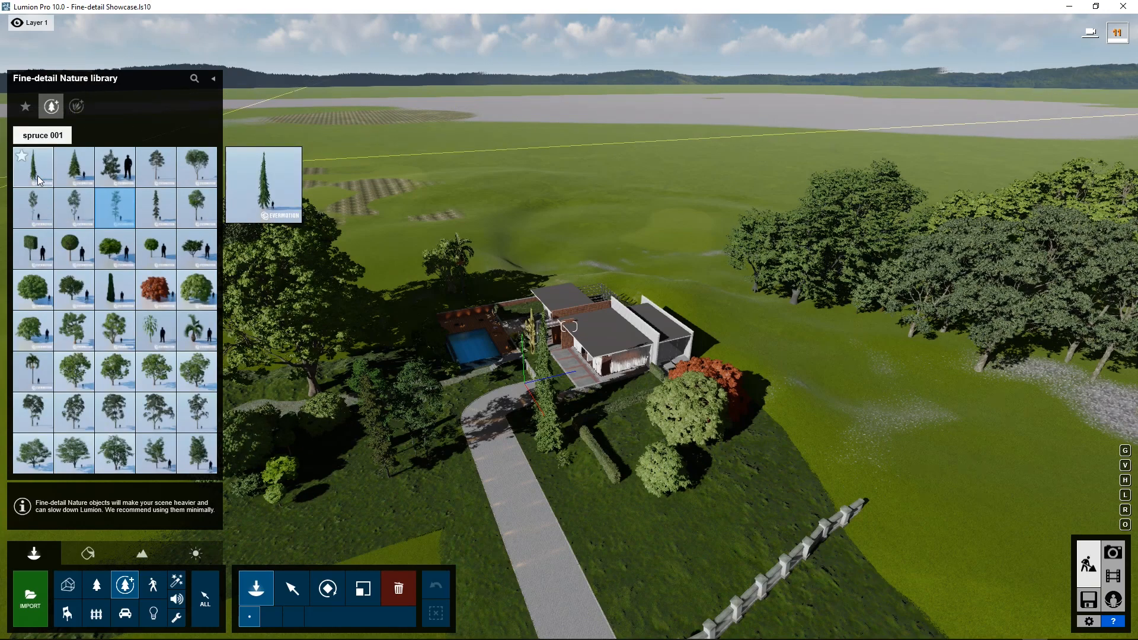
- Browse the Fine-detail trees library and show its second page of tree models
click(72, 167)
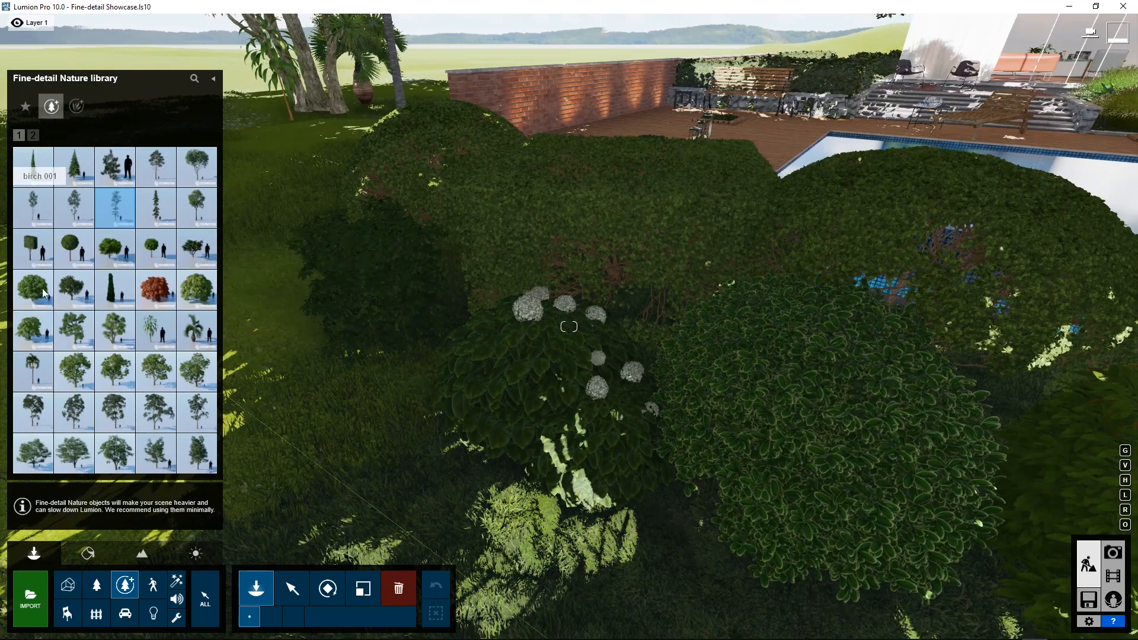
mouse_move(73, 289)
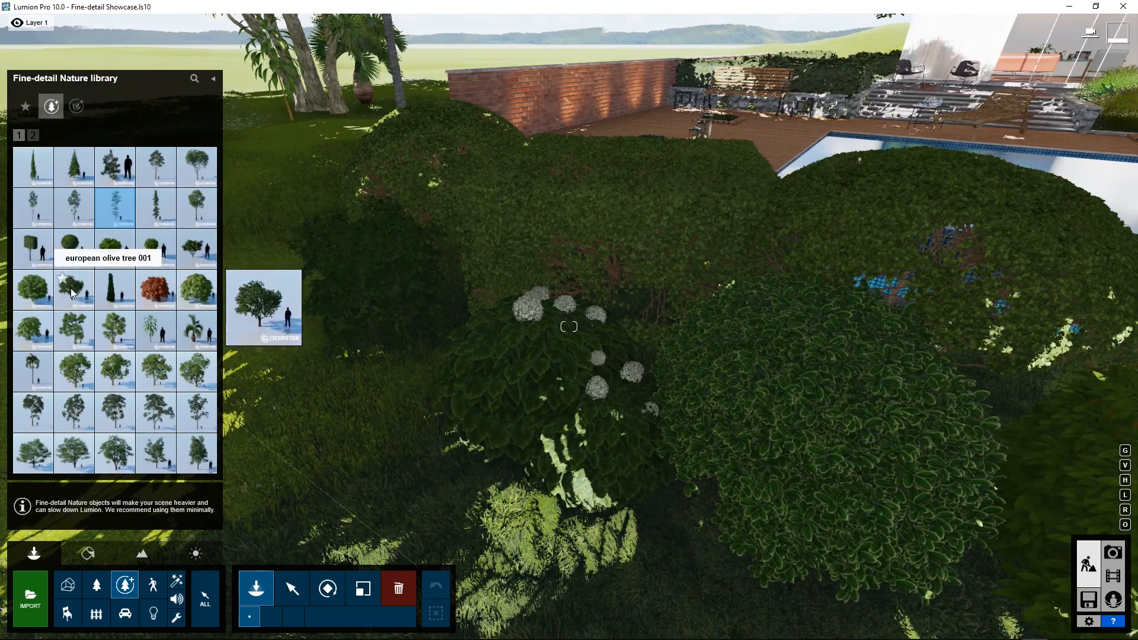
mouse_move(72, 373)
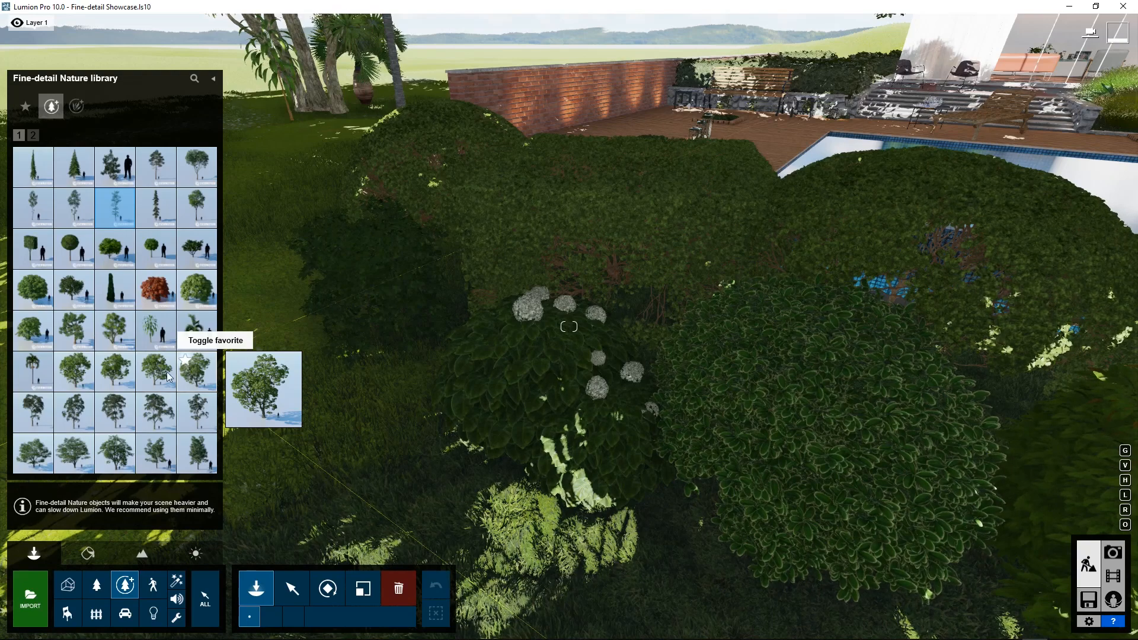
mouse_move(51, 387)
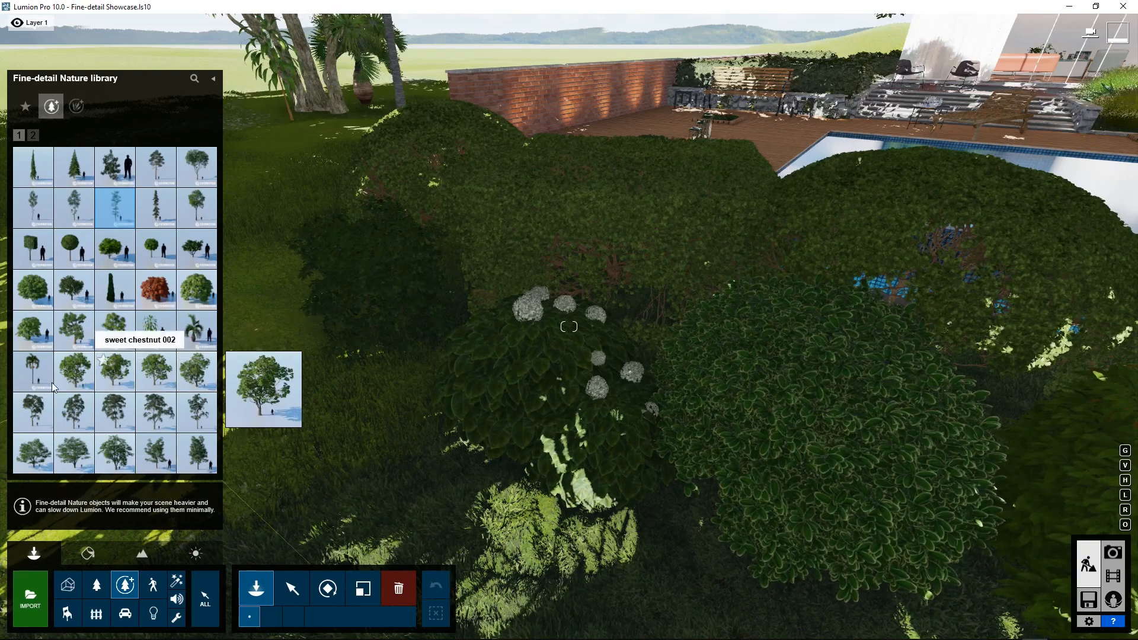
mouse_move(32, 408)
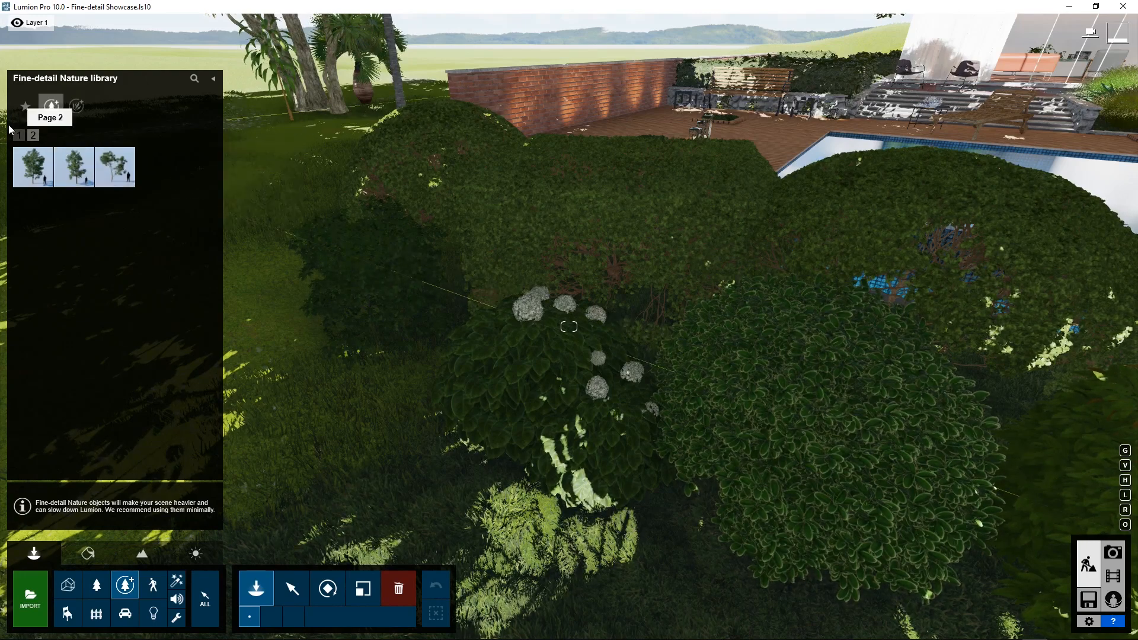
- Switch the Fine-detail Nature library to the Plants category to view the maple foliage
click(51, 106)
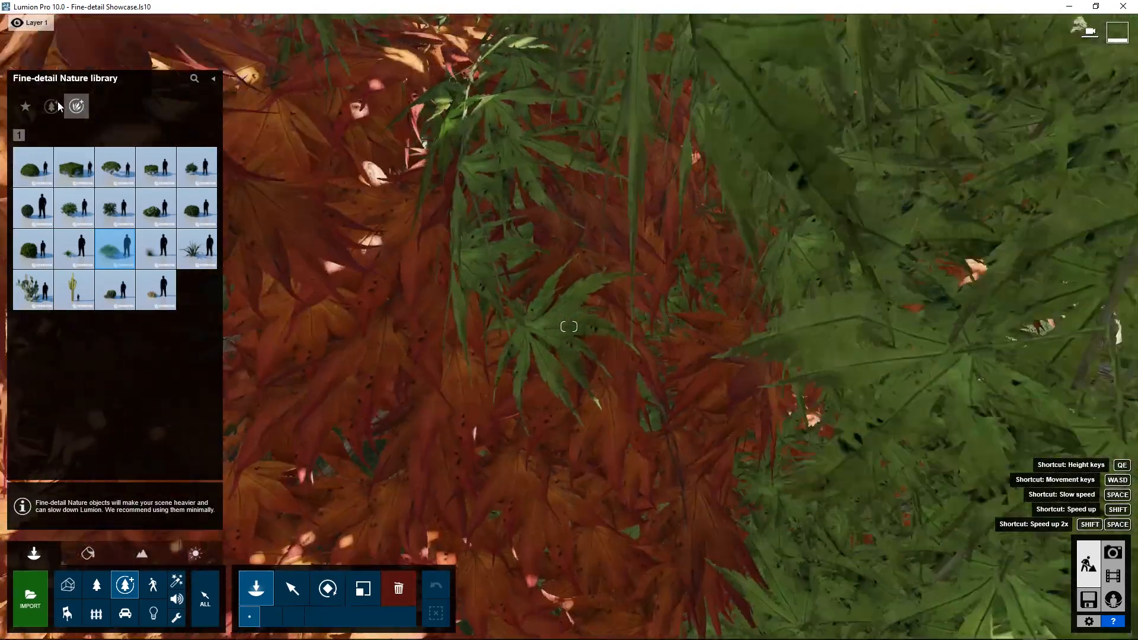
- Open Movie mode and select clip 3, the close-up of textured tree trunks
click(50, 107)
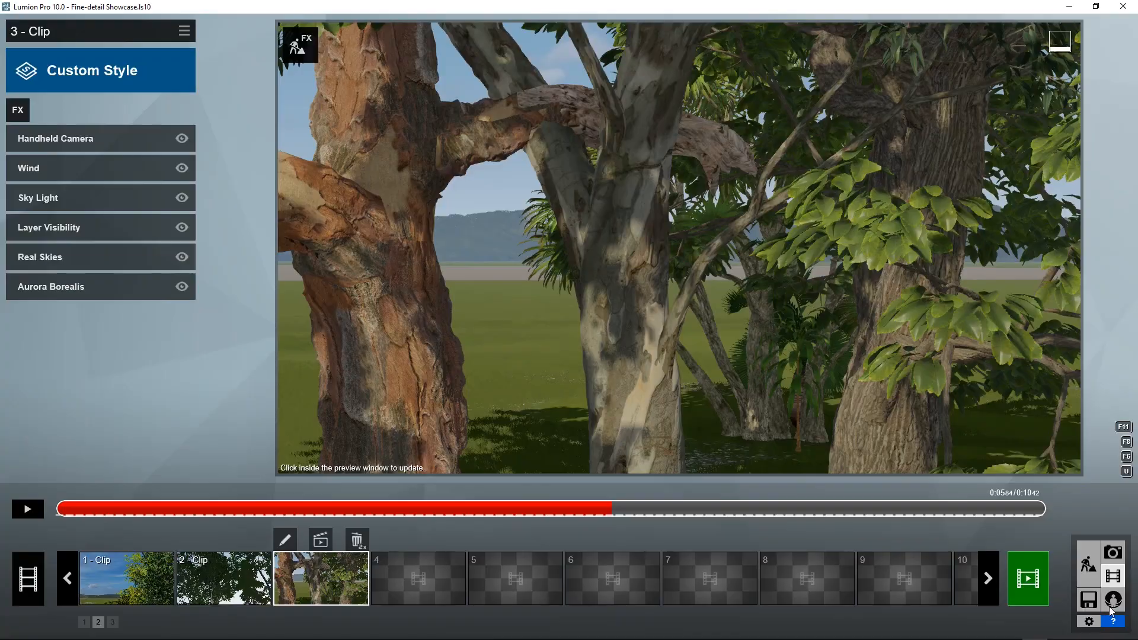
- Select clip 1, the leafy tree branches against blue sky
click(125, 578)
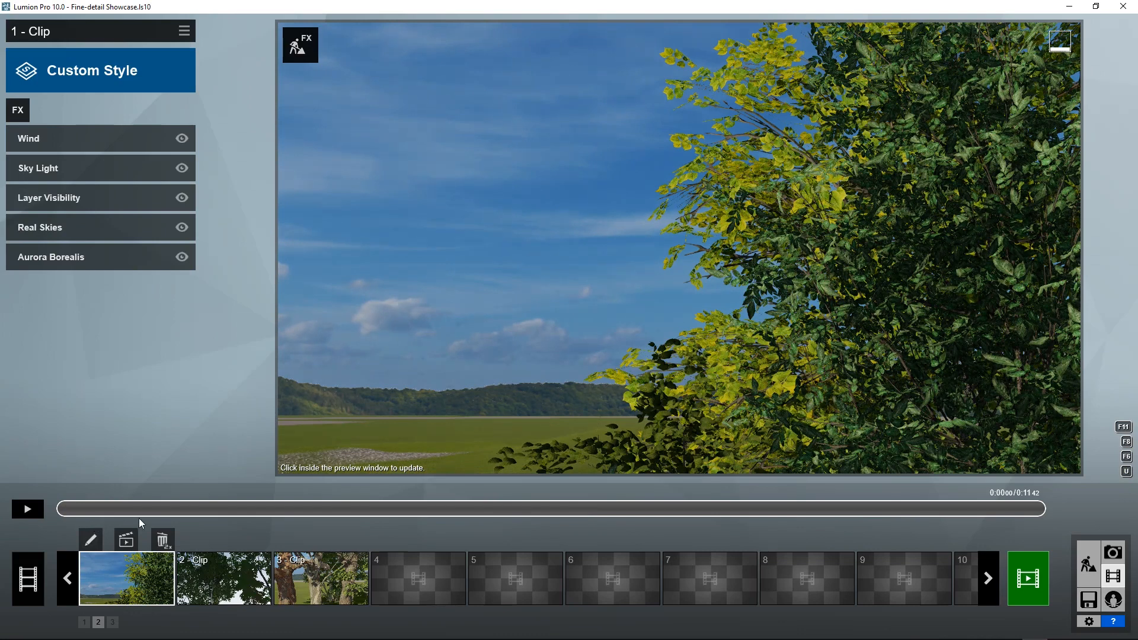
mouse_move(322, 275)
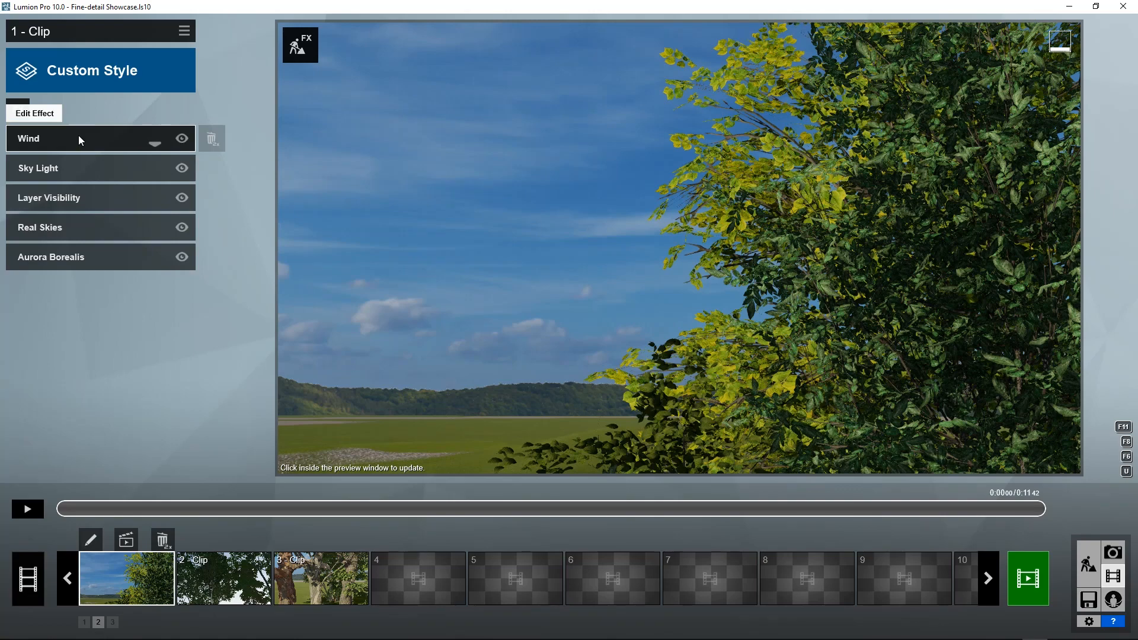
mouse_move(126, 539)
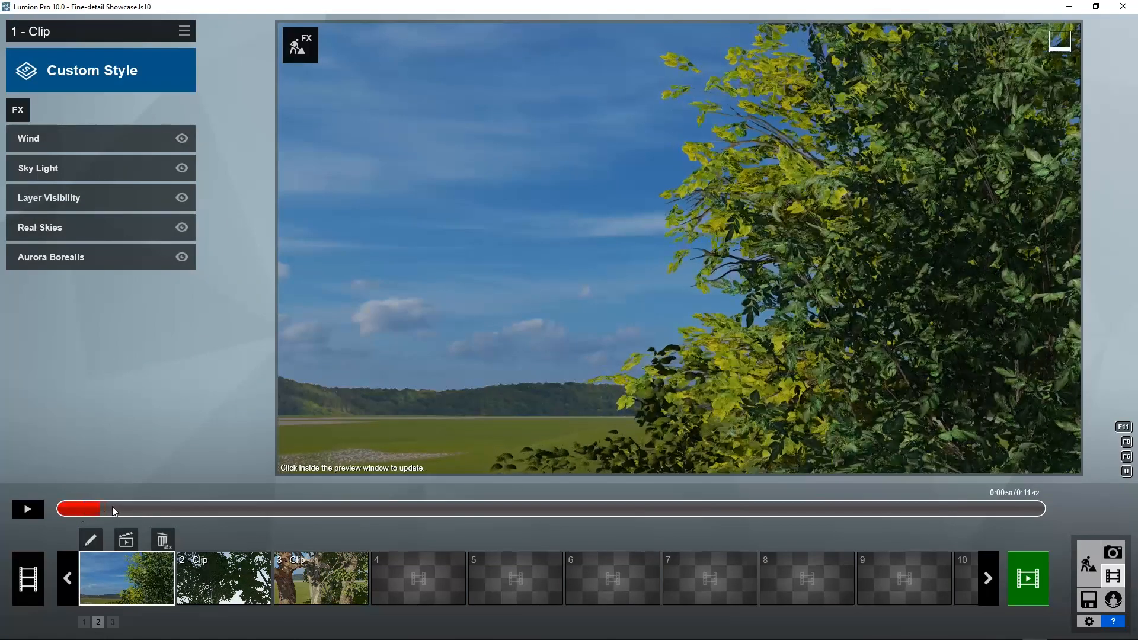
drag(110, 509, 290, 508)
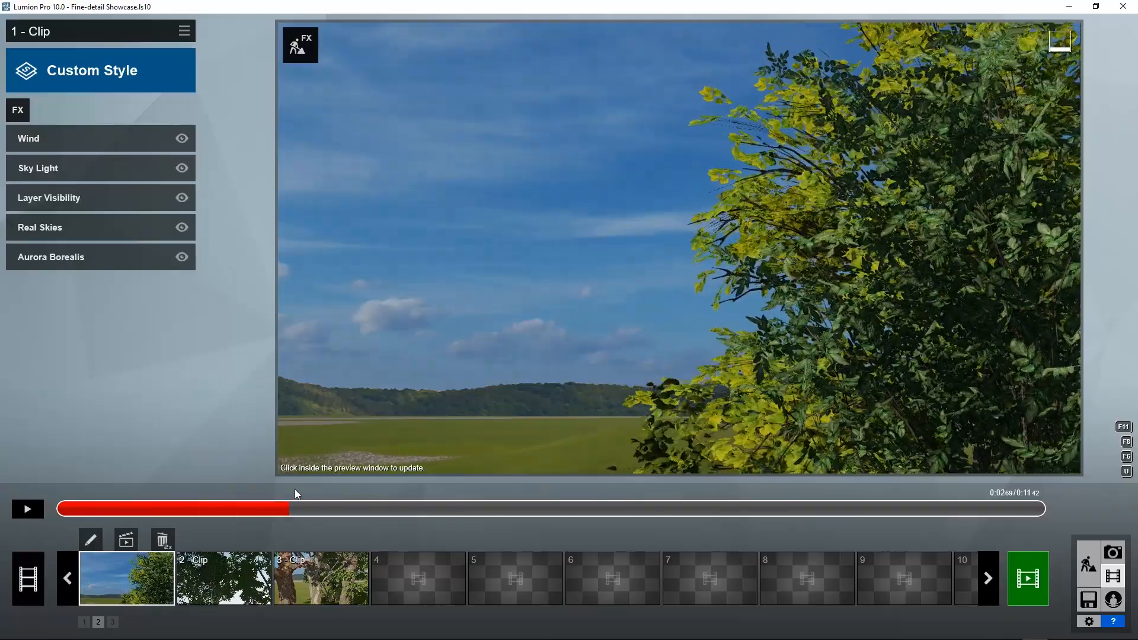
drag(294, 509, 624, 508)
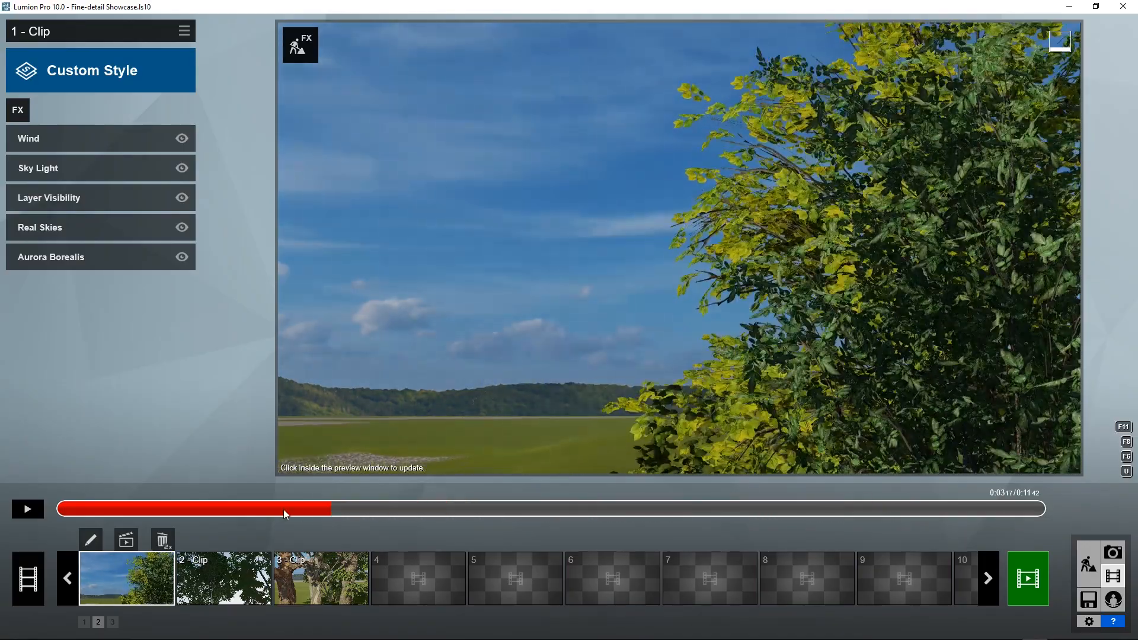
click(28, 509)
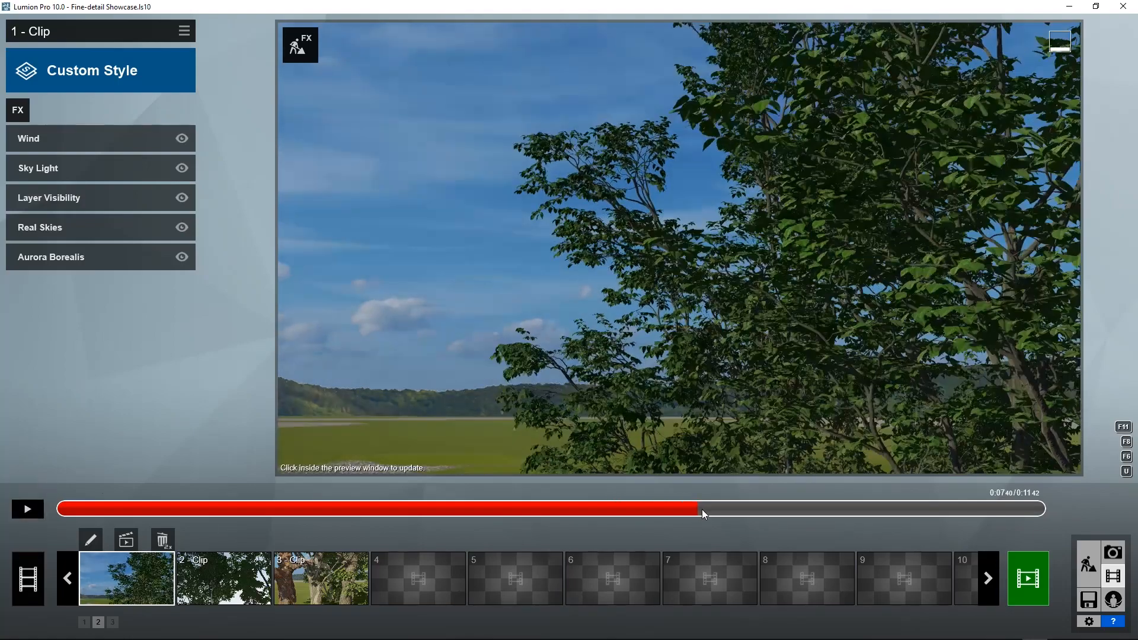
click(27, 508)
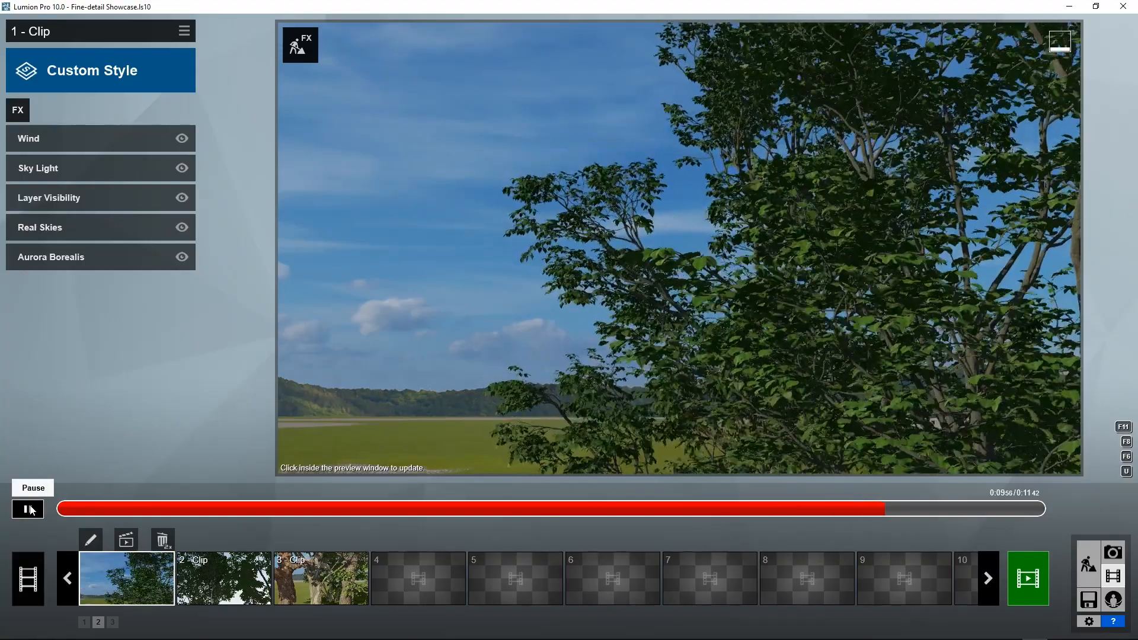
click(26, 509)
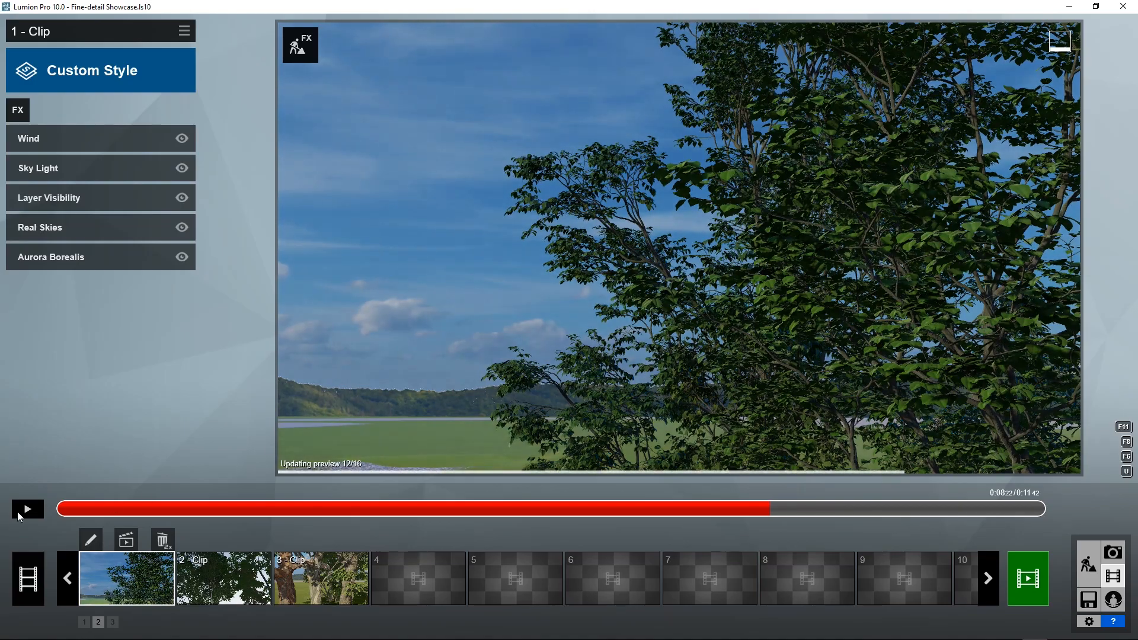
click(27, 509)
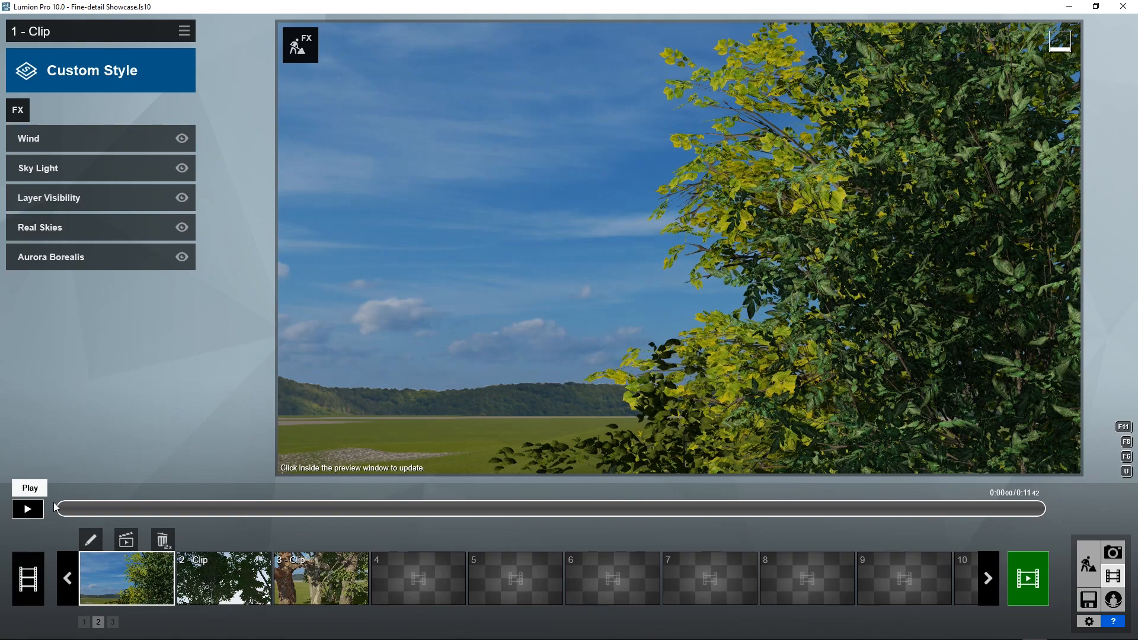
click(26, 508)
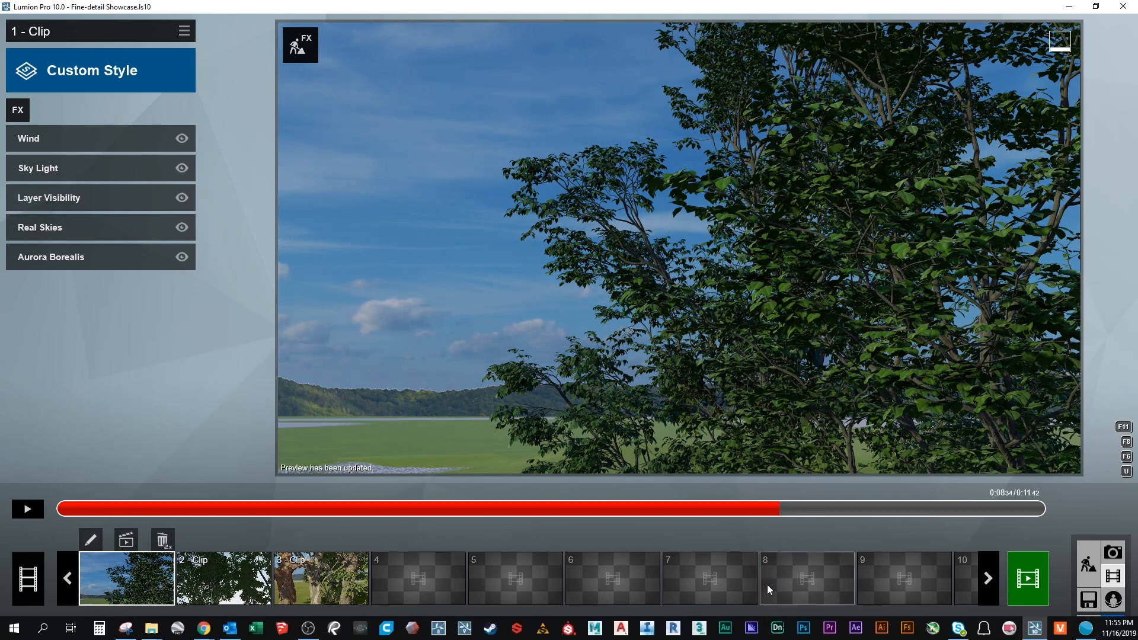
- Select clip 2 and preview its leafy tree-canopy footage from the start
click(222, 578)
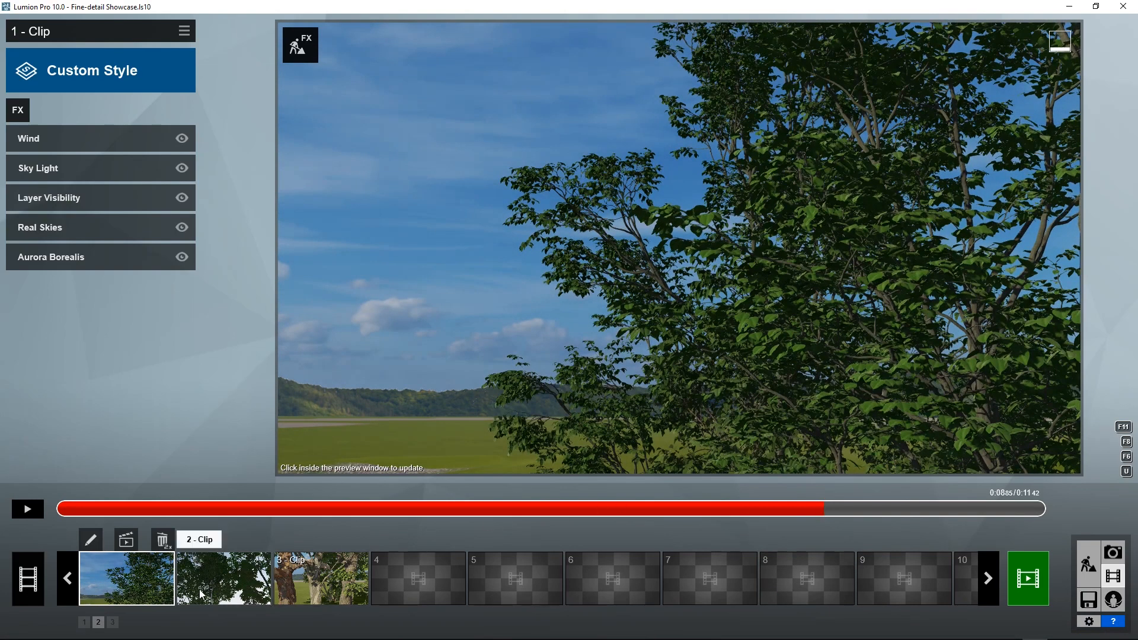
click(223, 578)
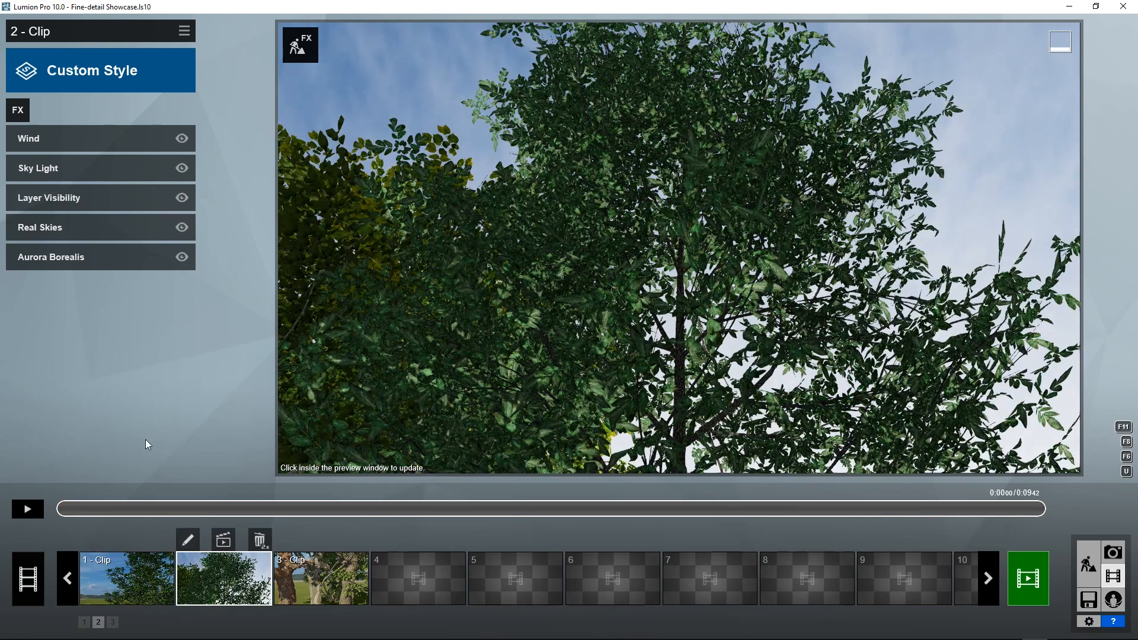
mouse_move(99, 516)
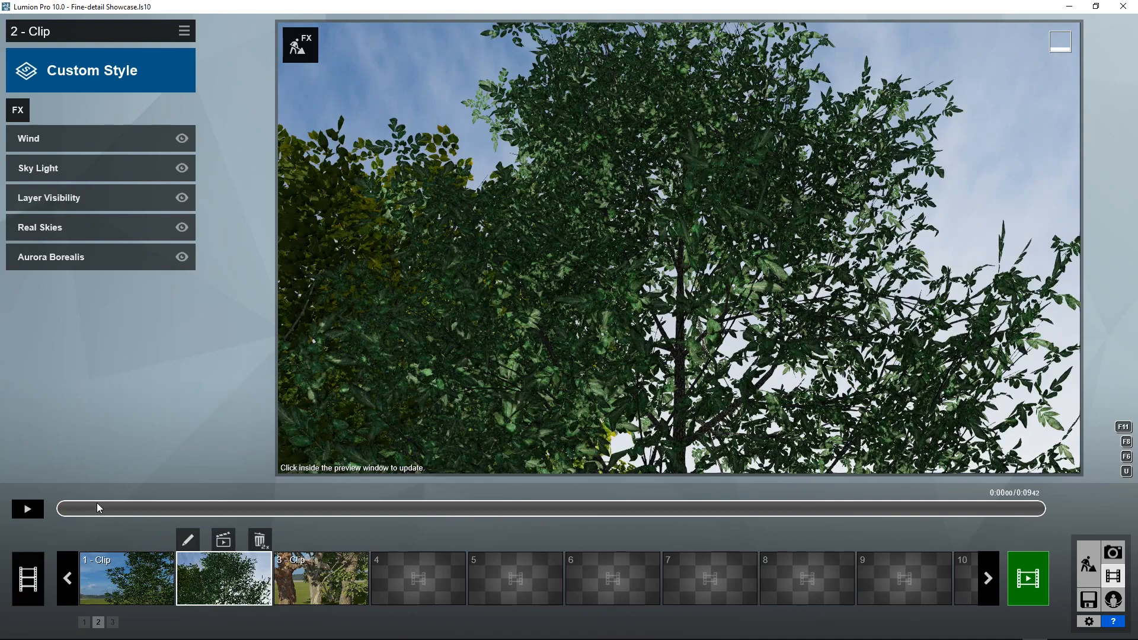
click(26, 508)
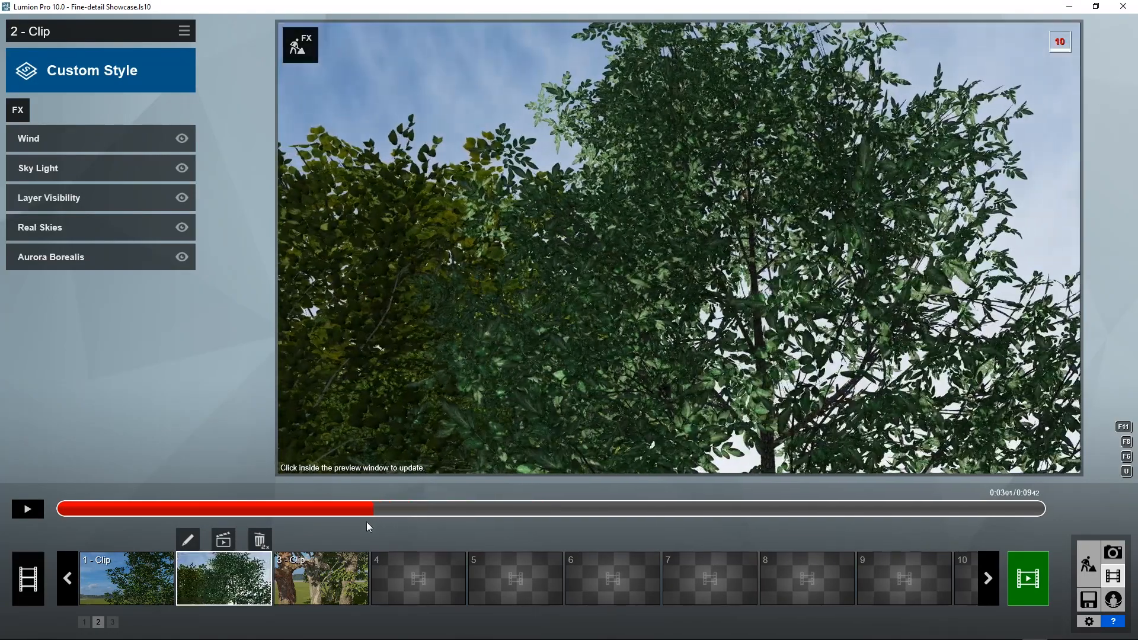
drag(374, 508, 236, 508)
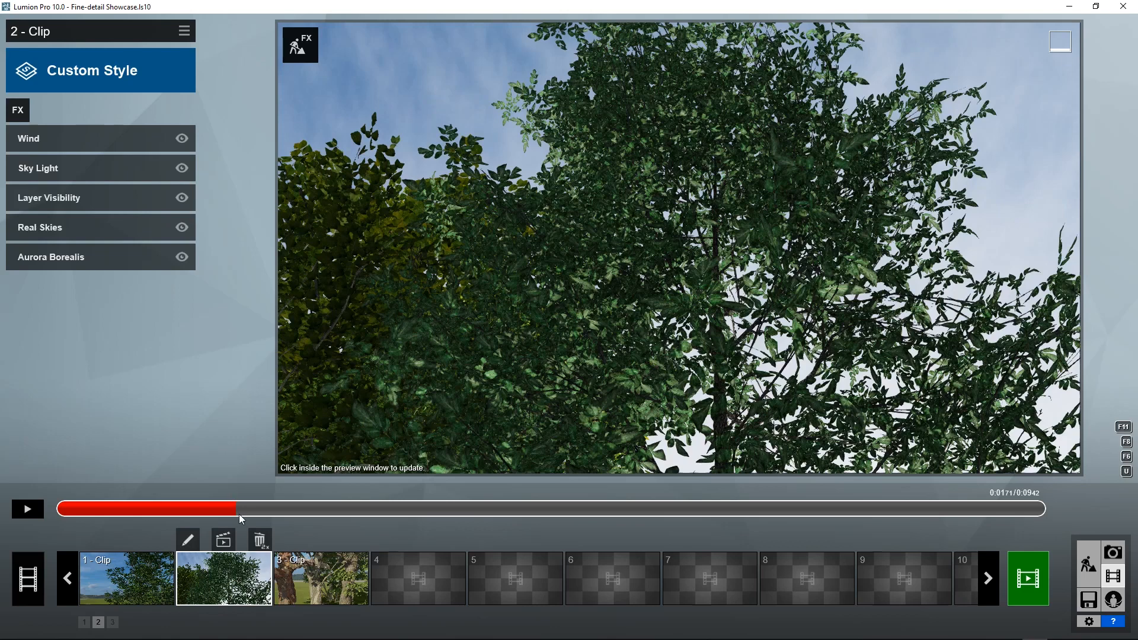
mouse_move(263, 514)
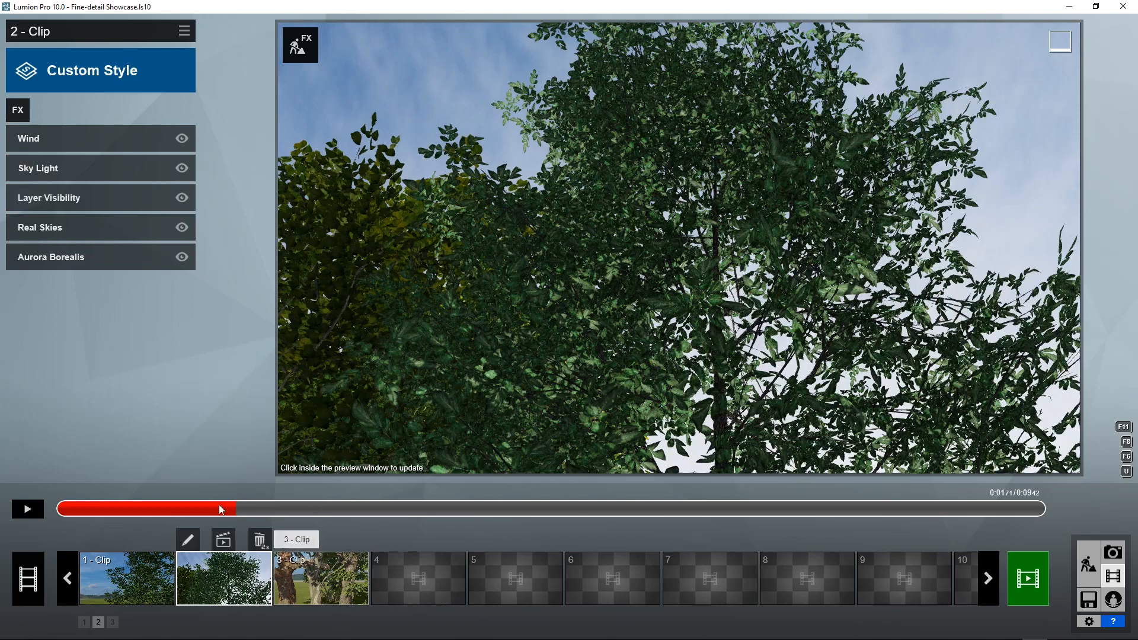
click(480, 169)
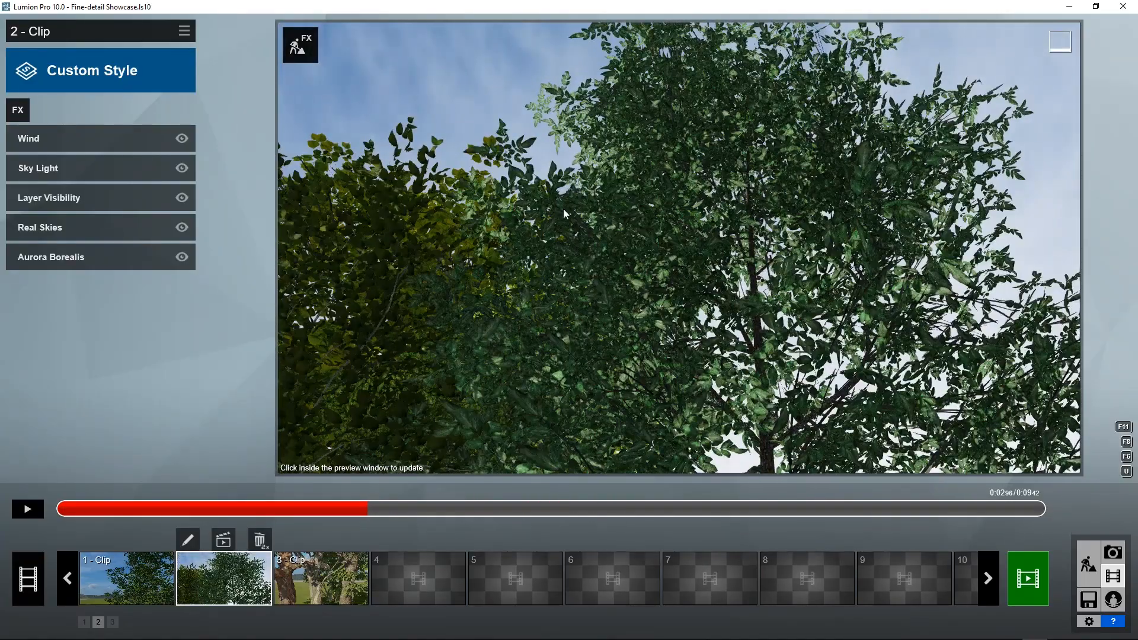
click(565, 214)
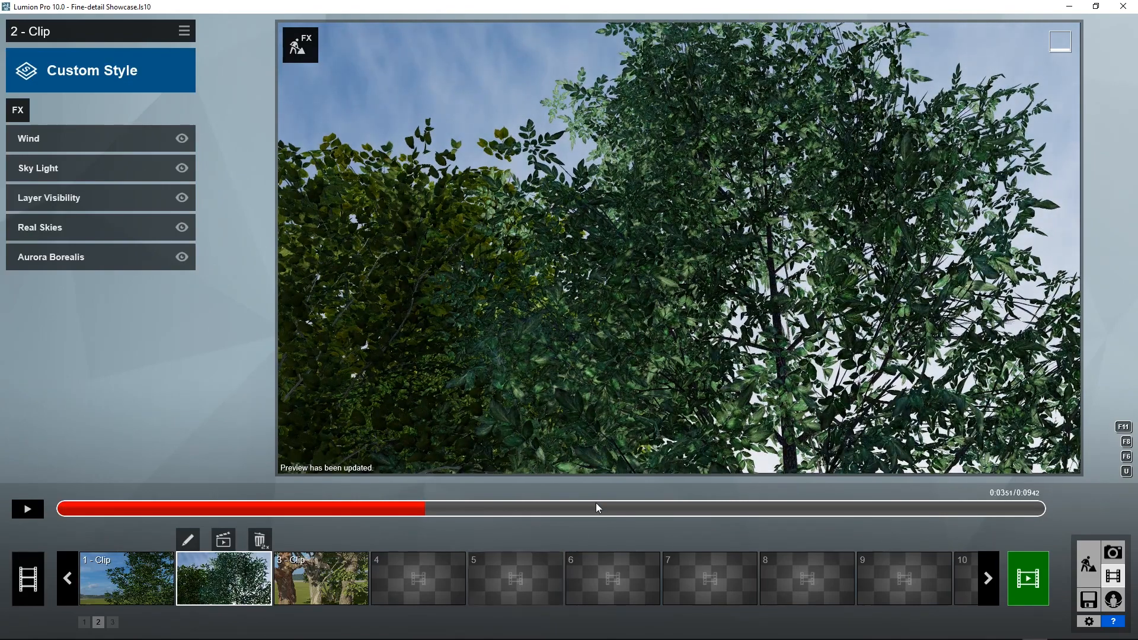
drag(598, 508, 661, 508)
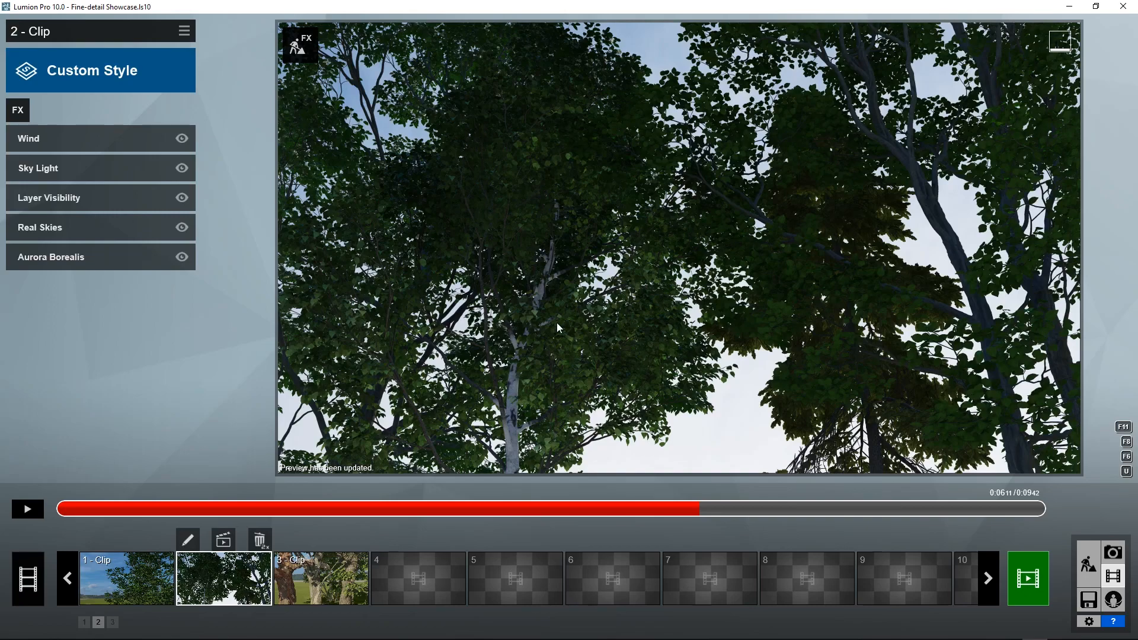
click(540, 508)
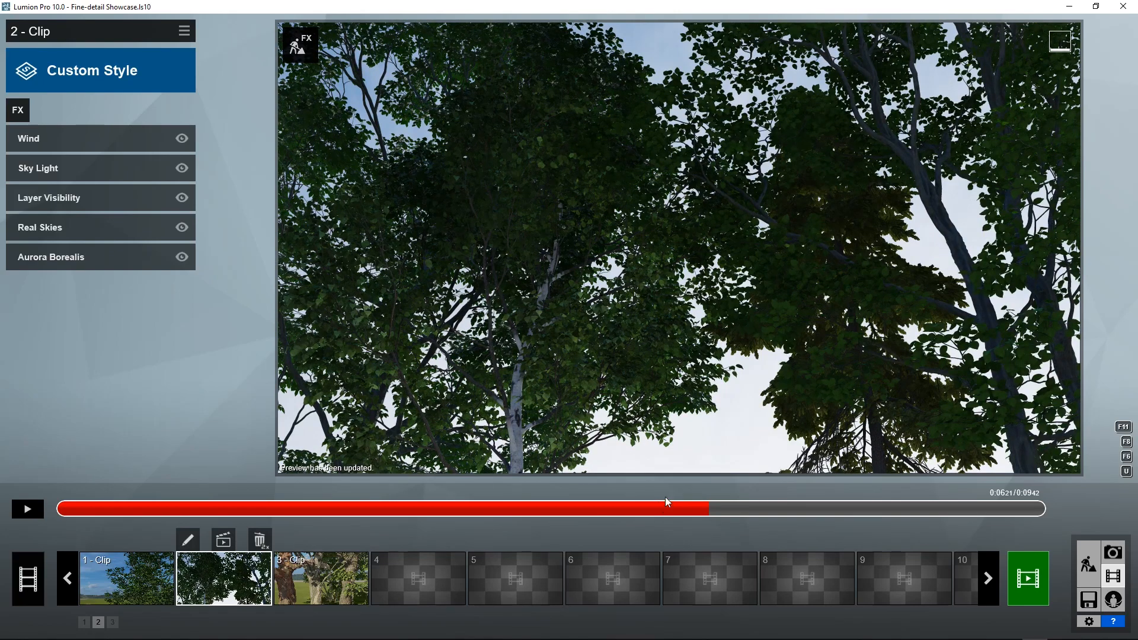
mouse_move(17, 110)
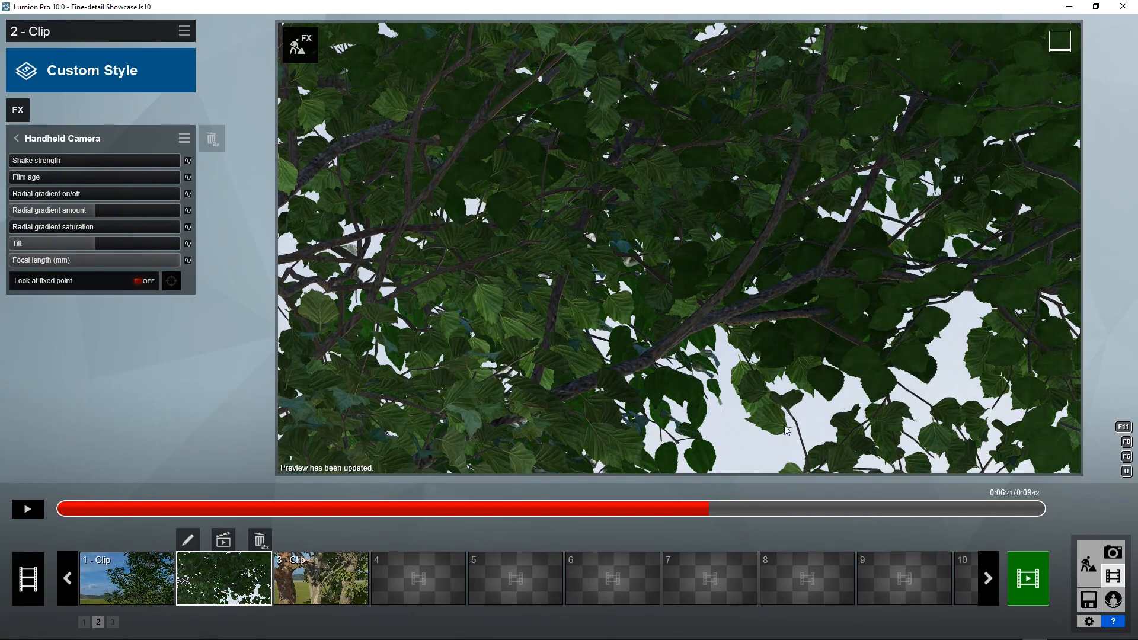
mouse_move(720, 496)
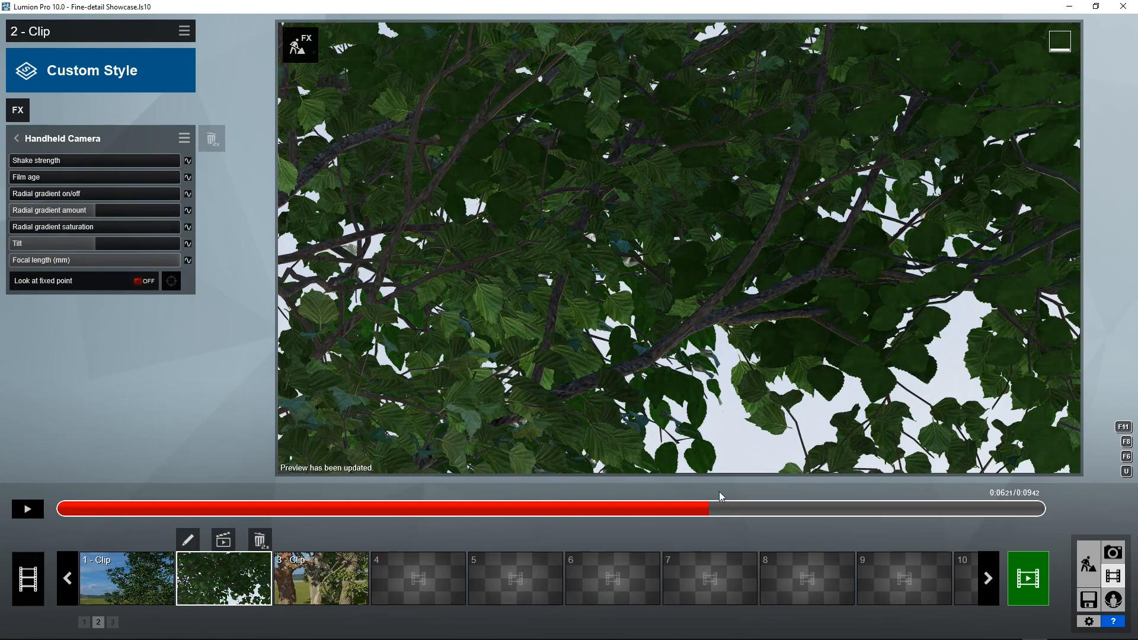
- Scrub clip 2's timeline back and forth to review the Handheld Camera preview
drag(712, 508, 688, 509)
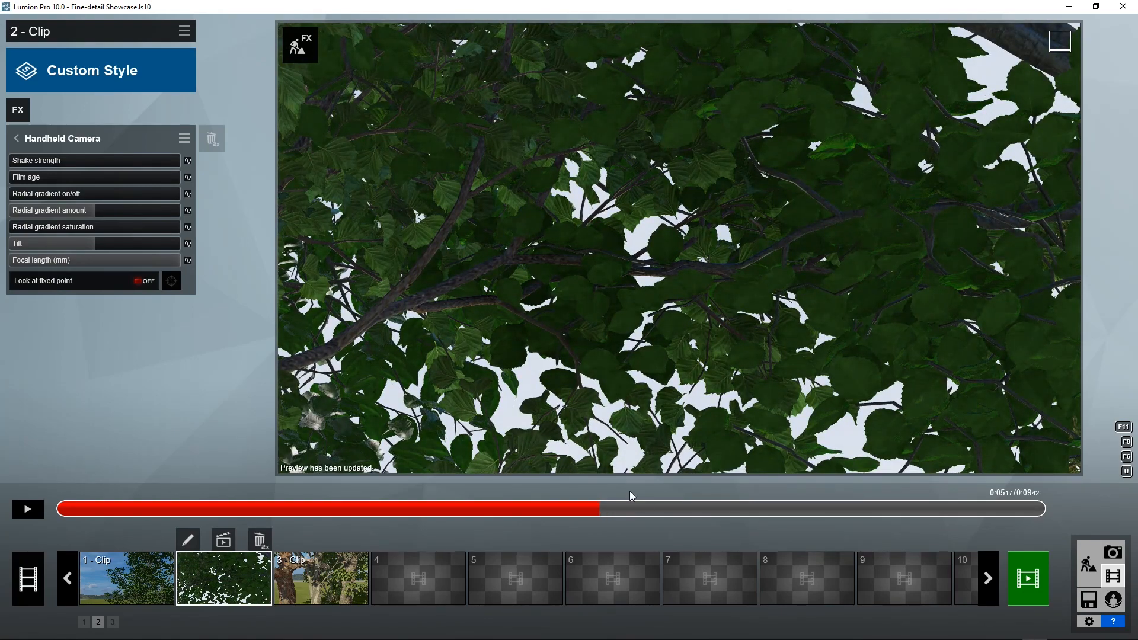
drag(630, 508, 696, 509)
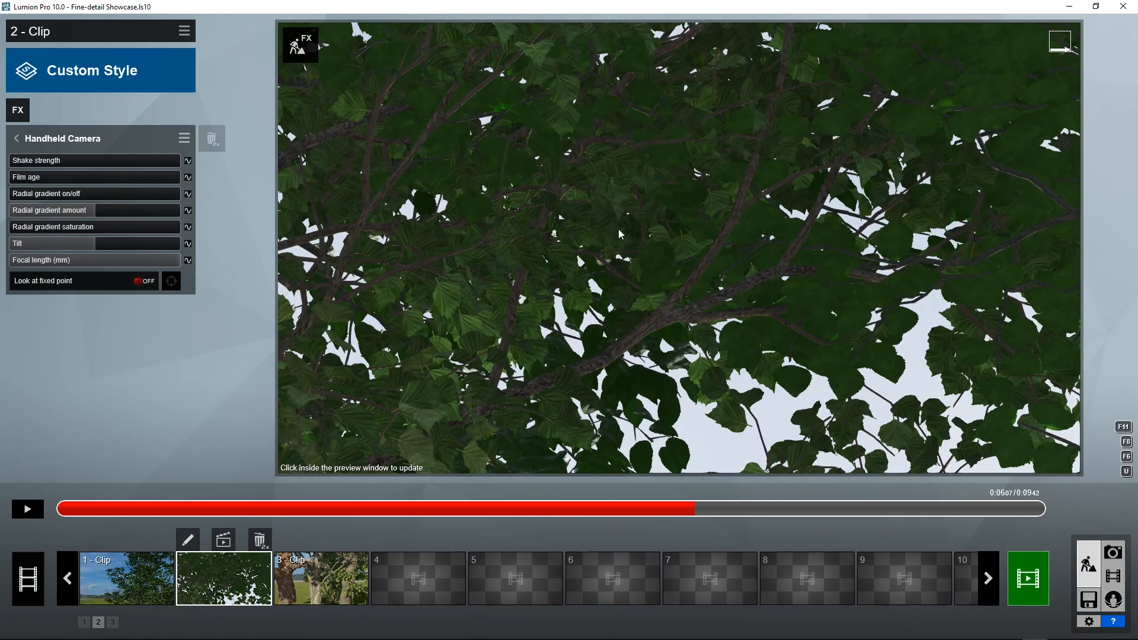
mouse_move(1097, 570)
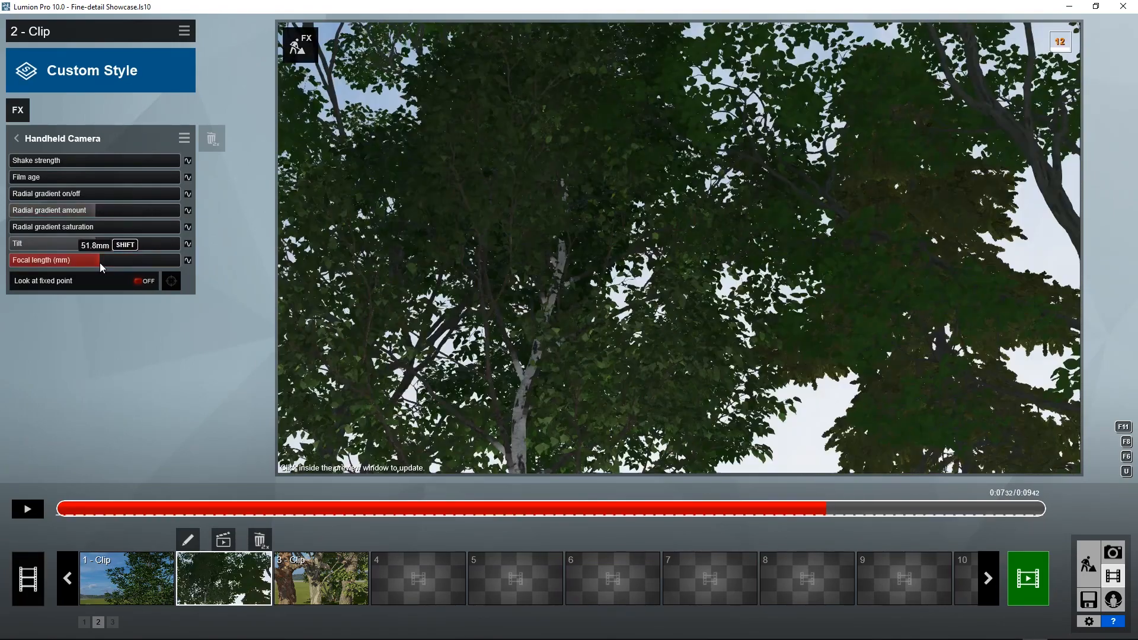
- Select clip 3, the textured tree trunks on the grassy field
click(321, 578)
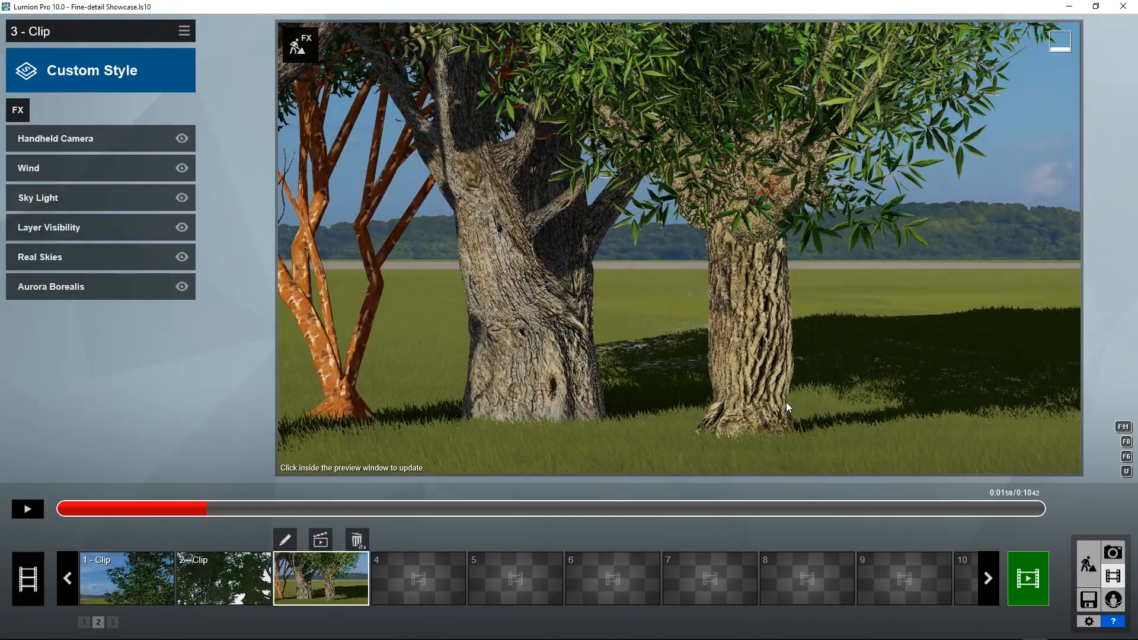
click(693, 356)
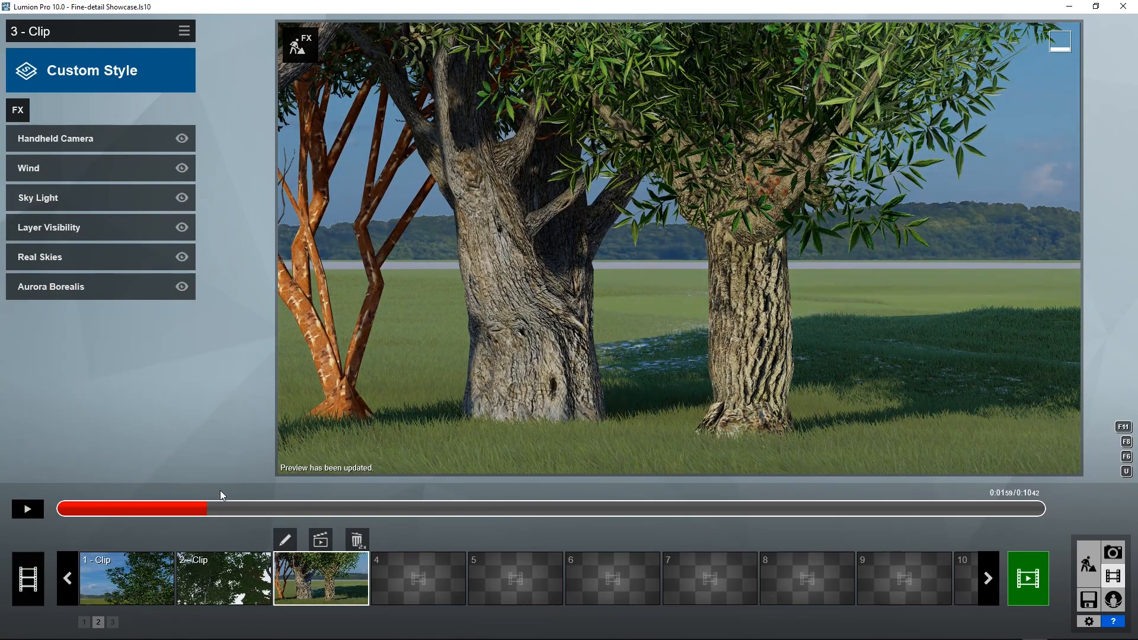
drag(204, 508, 476, 508)
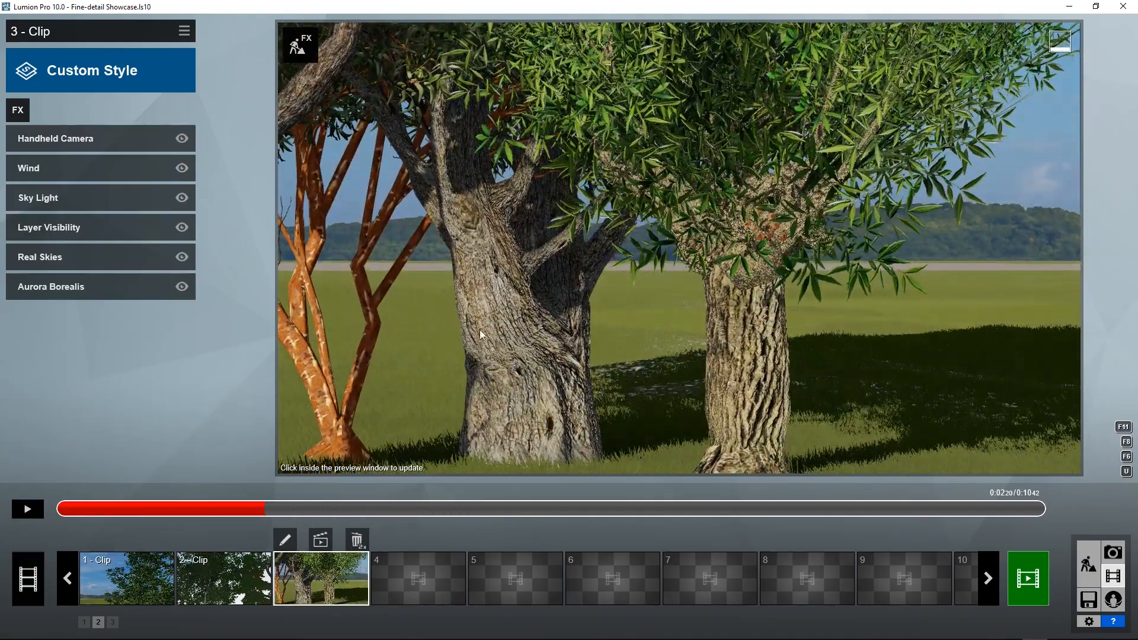
click(479, 508)
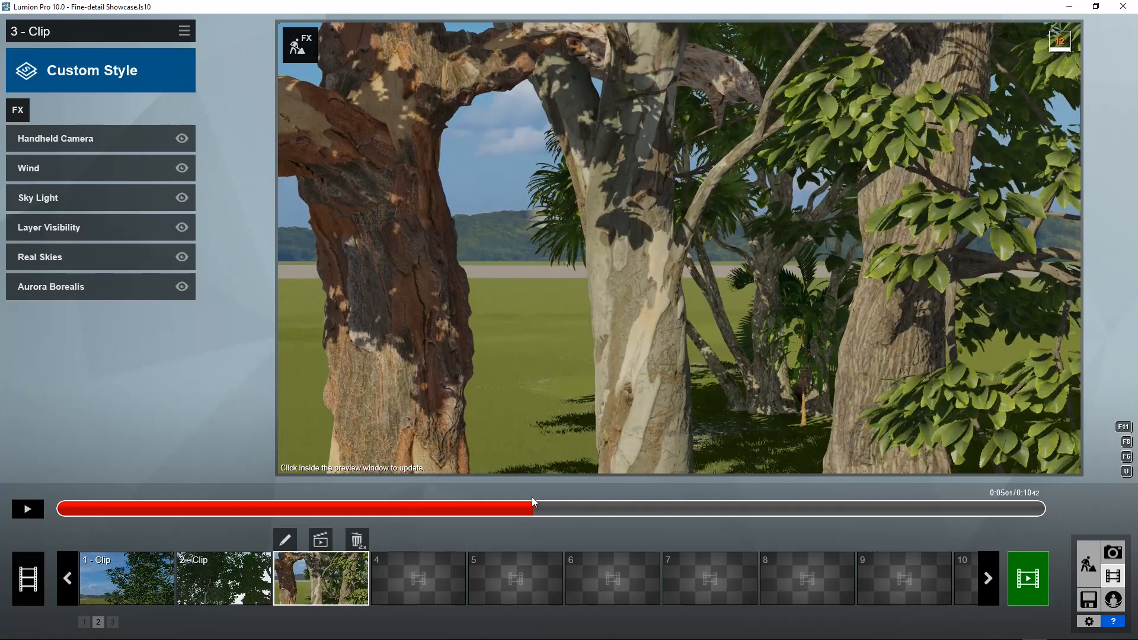
click(642, 283)
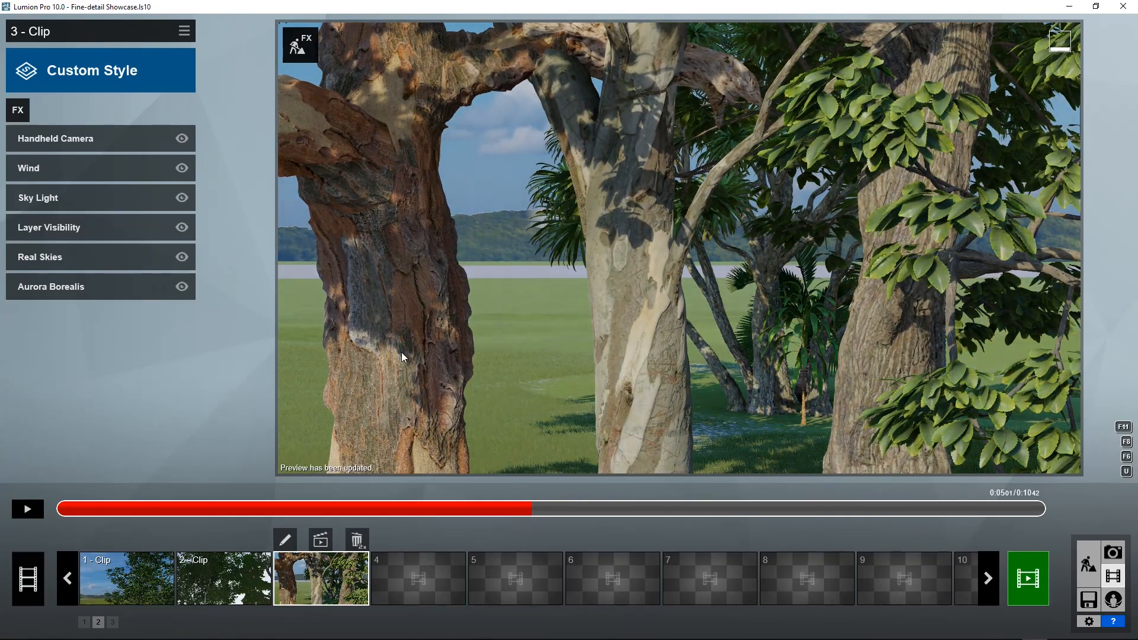
mouse_move(615, 377)
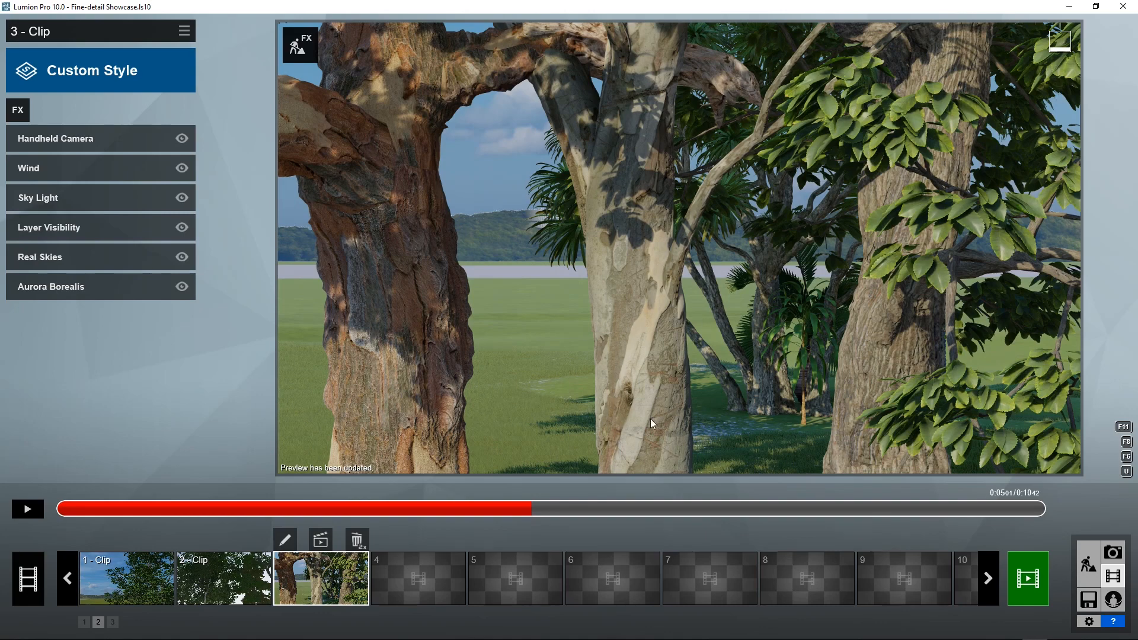
mouse_move(667, 298)
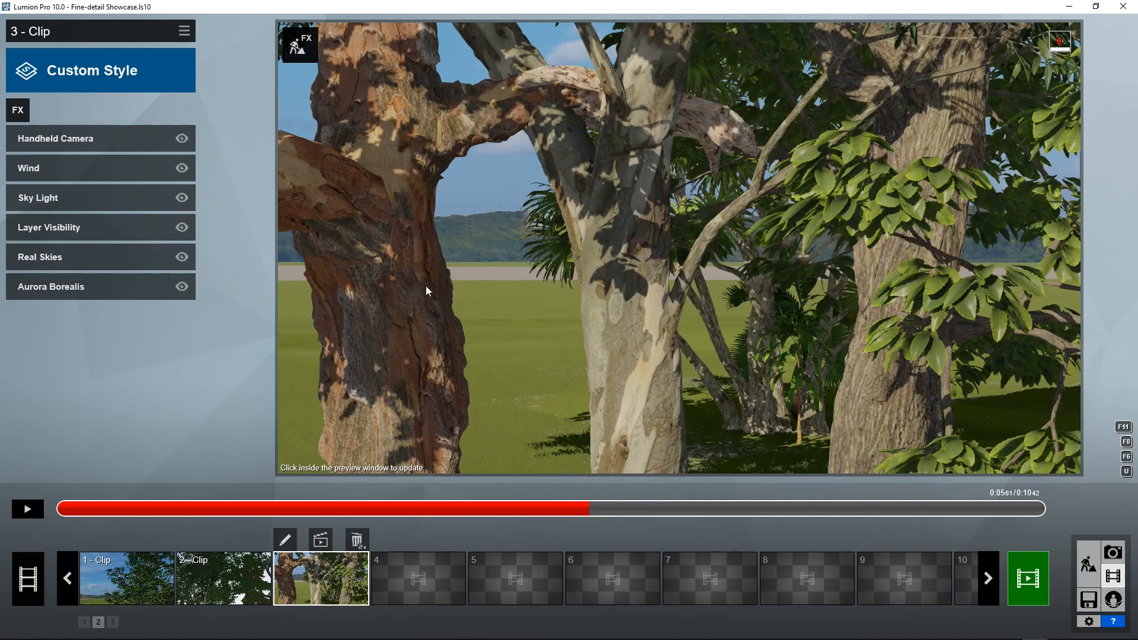
mouse_move(376, 174)
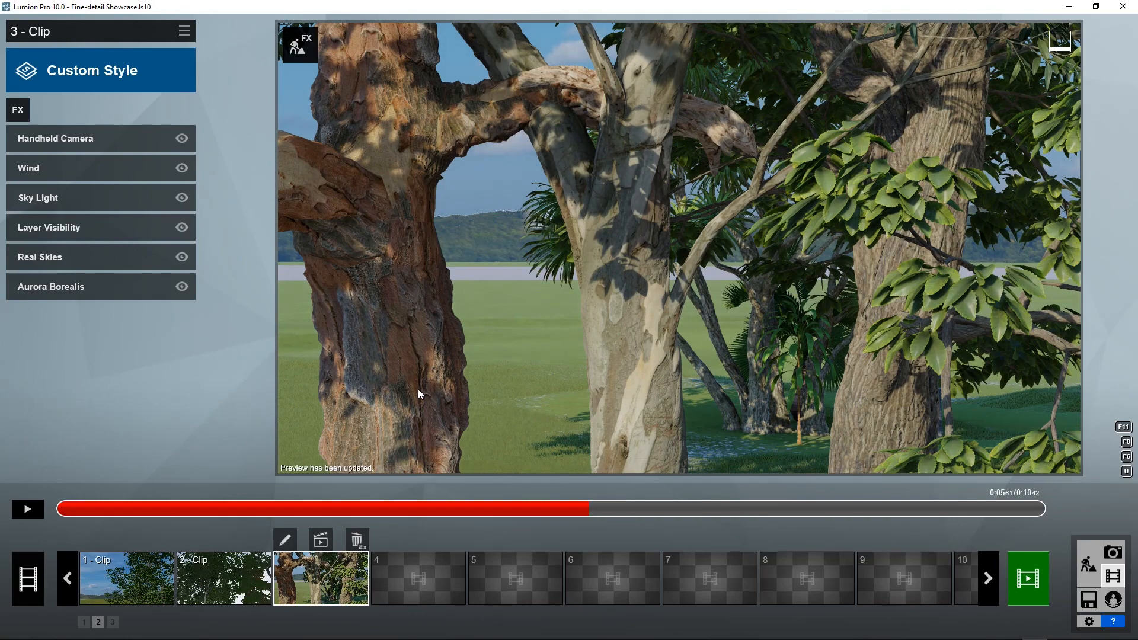
mouse_move(886, 421)
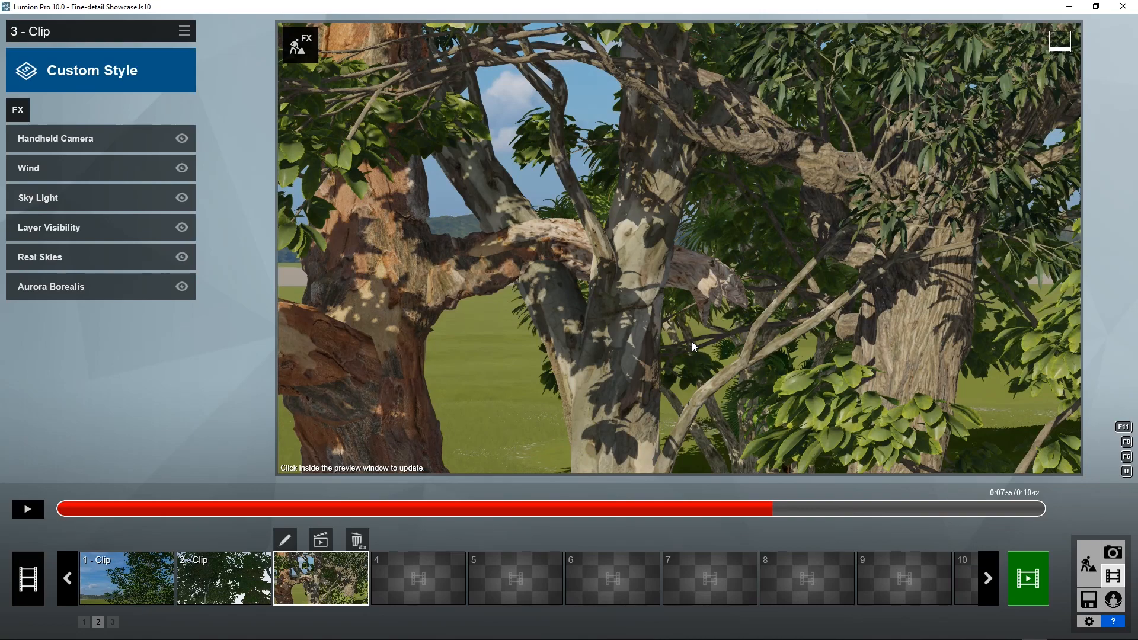
mouse_move(983, 299)
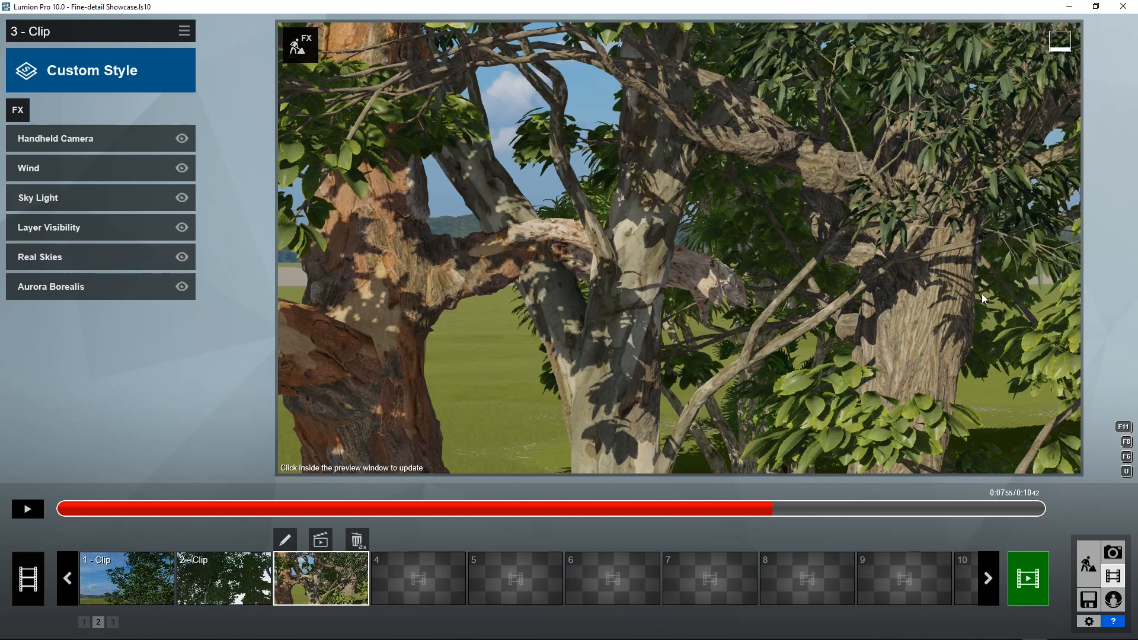
mouse_move(957, 361)
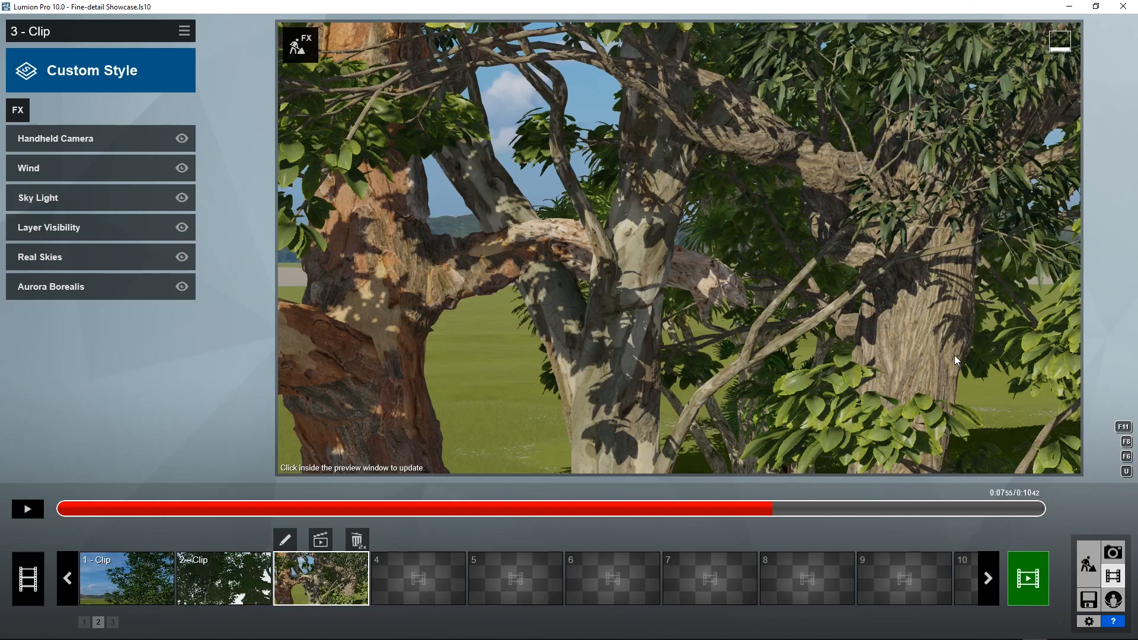
mouse_move(1089, 565)
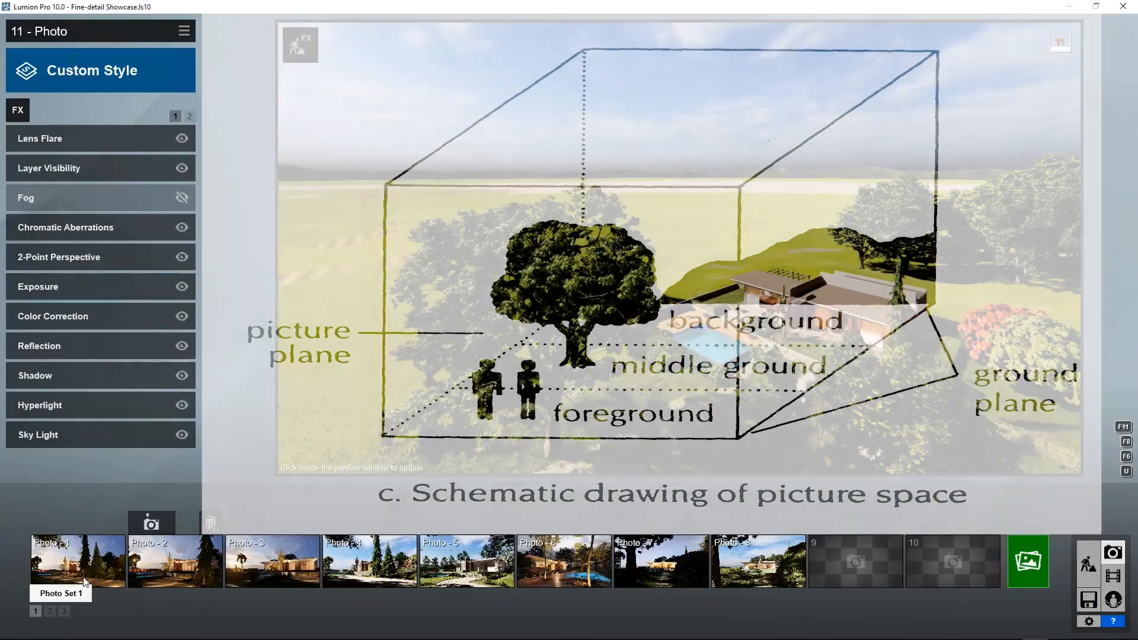
- Open Photo 1, the dusk view of the lit modern house
click(78, 562)
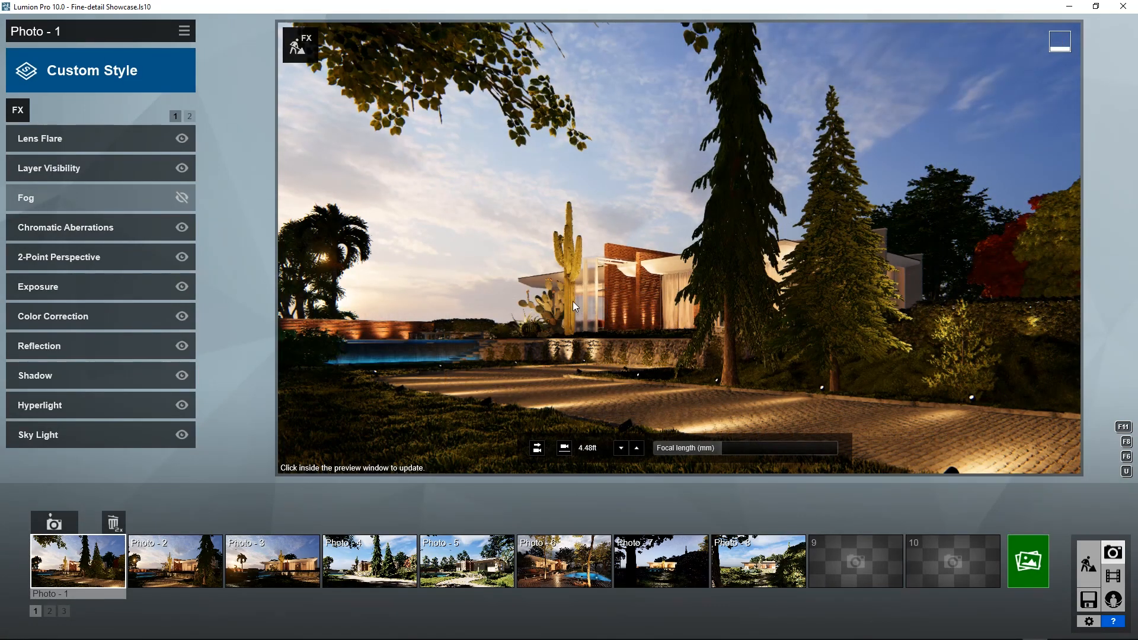
- Refresh the Photo 1 preview render of the dusk house scene
click(573, 304)
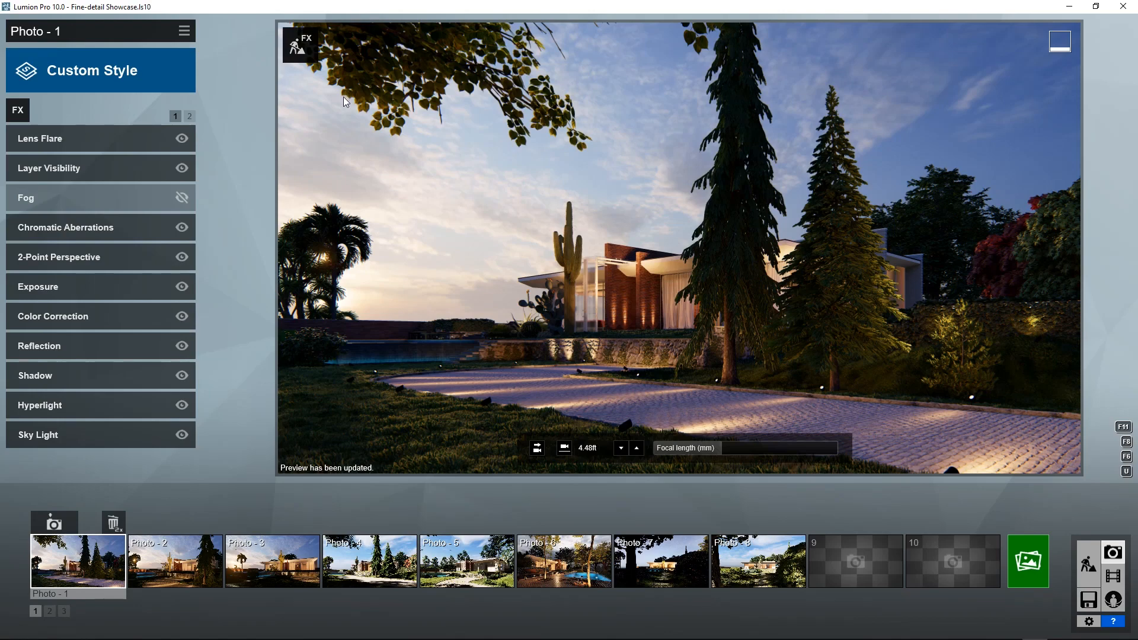
mouse_move(486, 143)
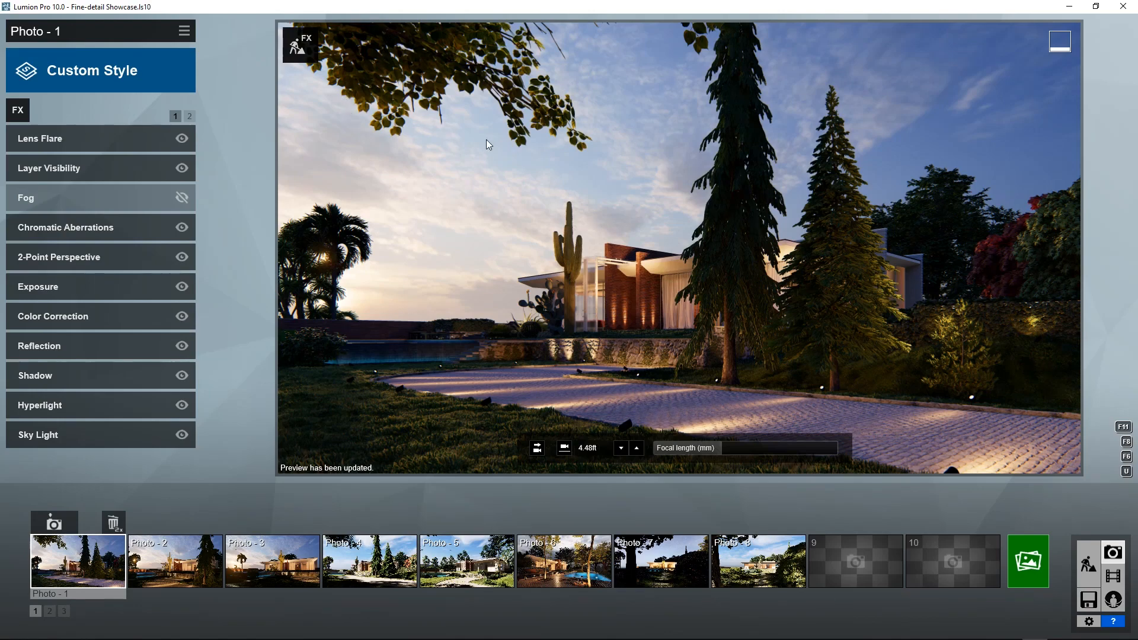
mouse_move(749, 279)
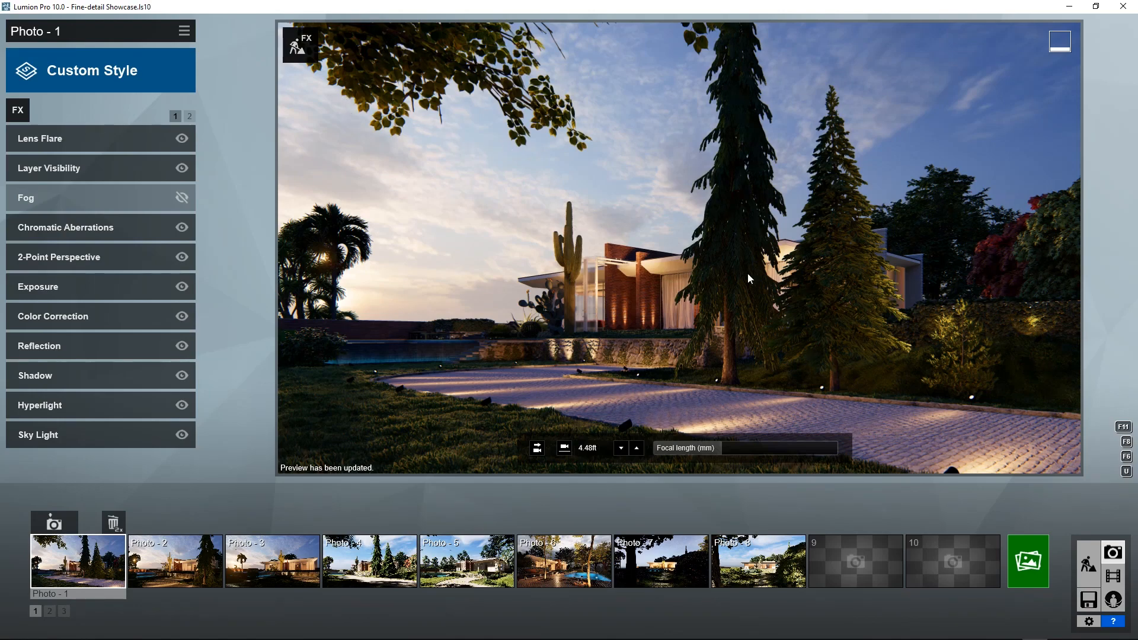
mouse_move(899, 391)
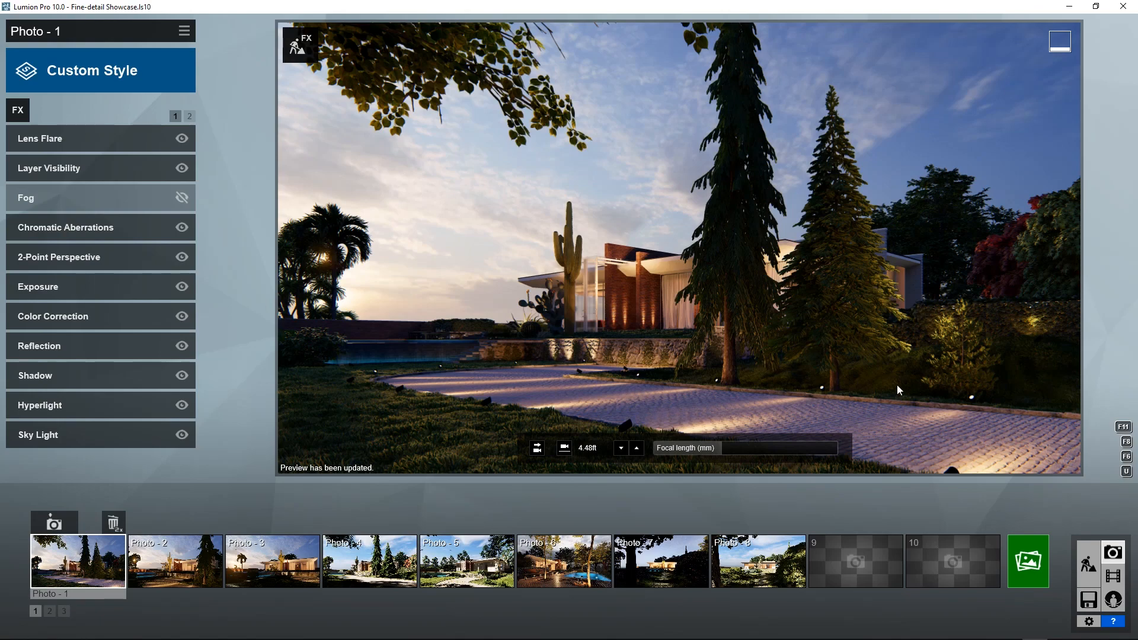
mouse_move(799, 390)
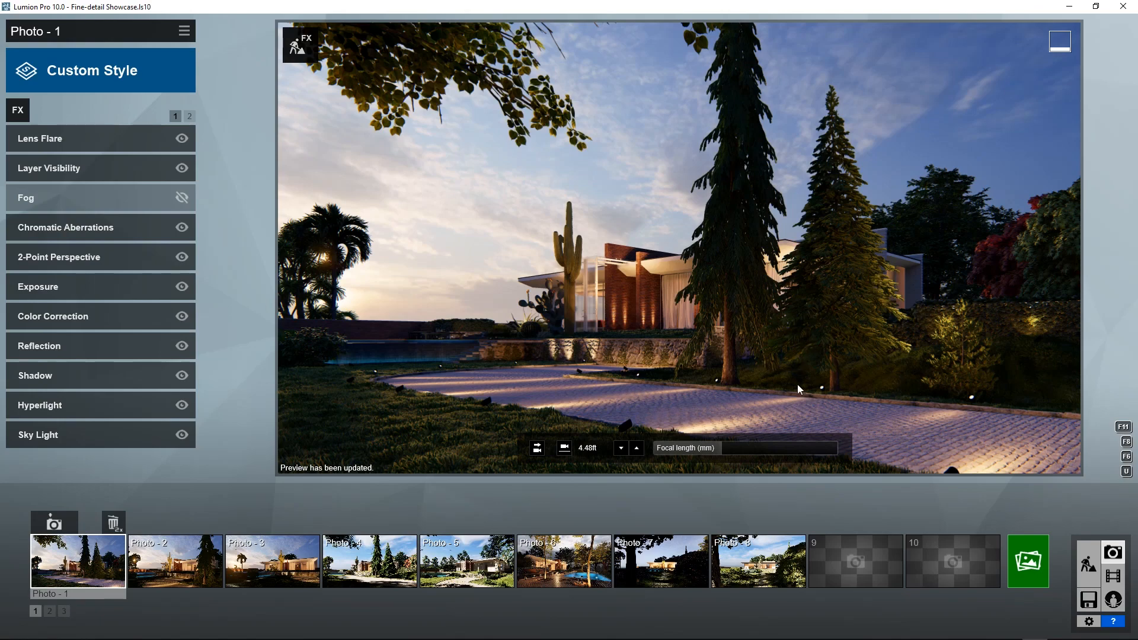
mouse_move(849, 351)
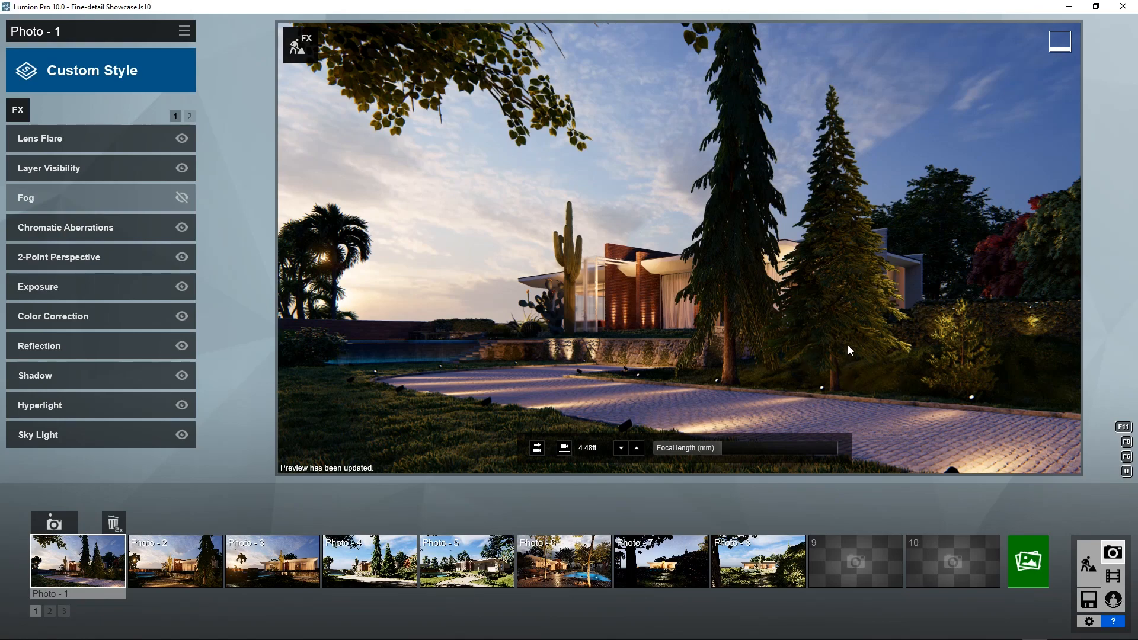
mouse_move(954, 243)
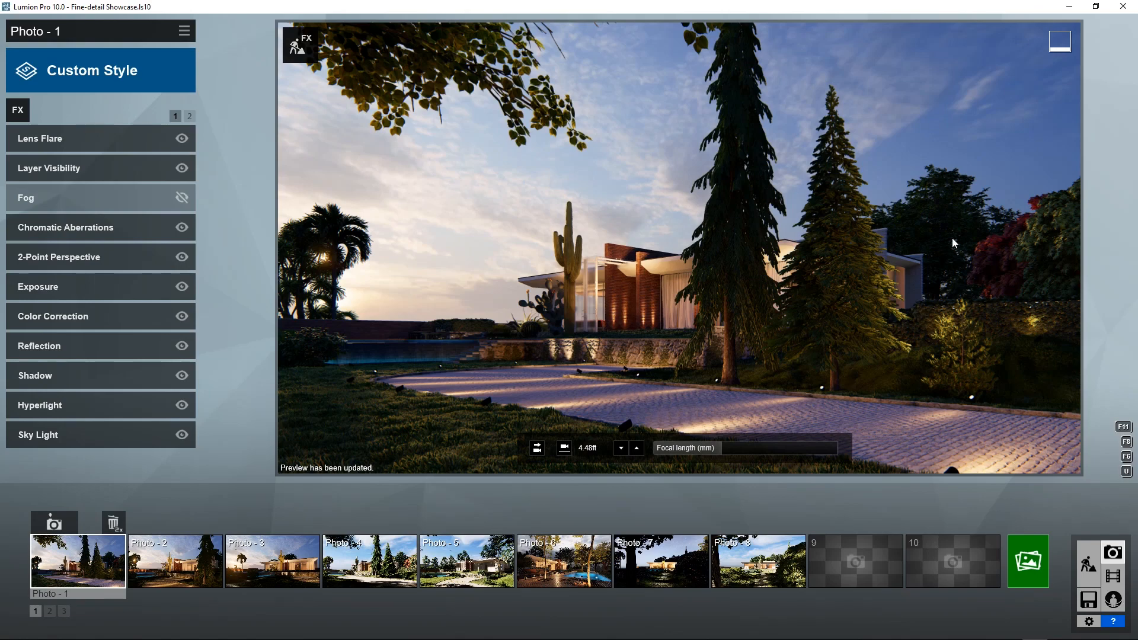
mouse_move(568, 301)
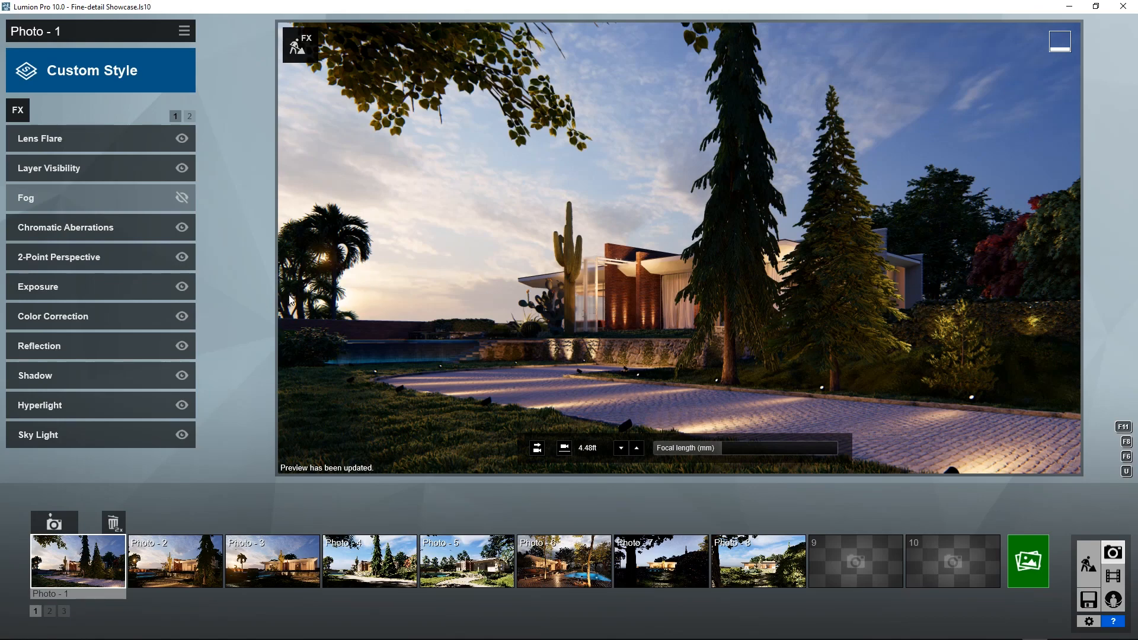
mouse_move(388, 318)
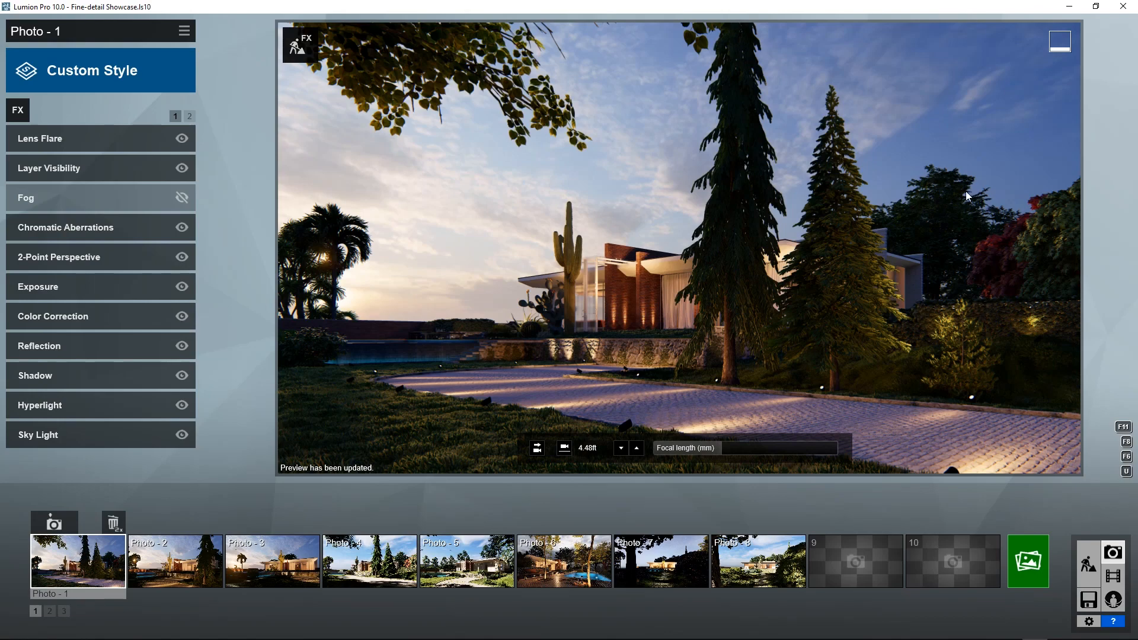
mouse_move(489, 317)
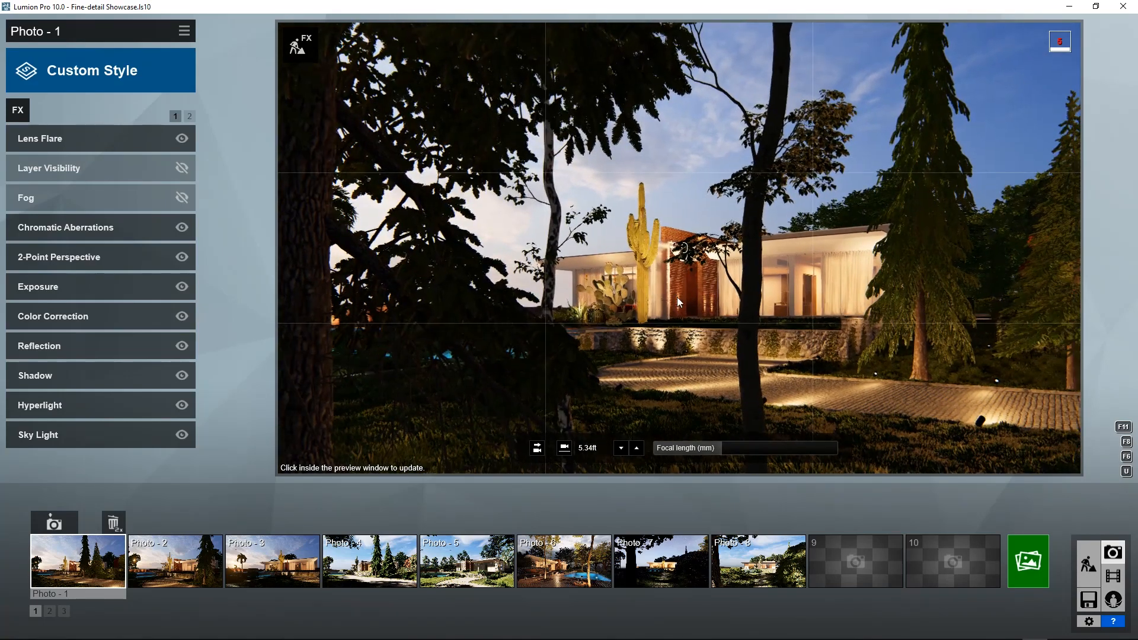
- Update the preview render of the house framed by dark foreground trees
click(679, 301)
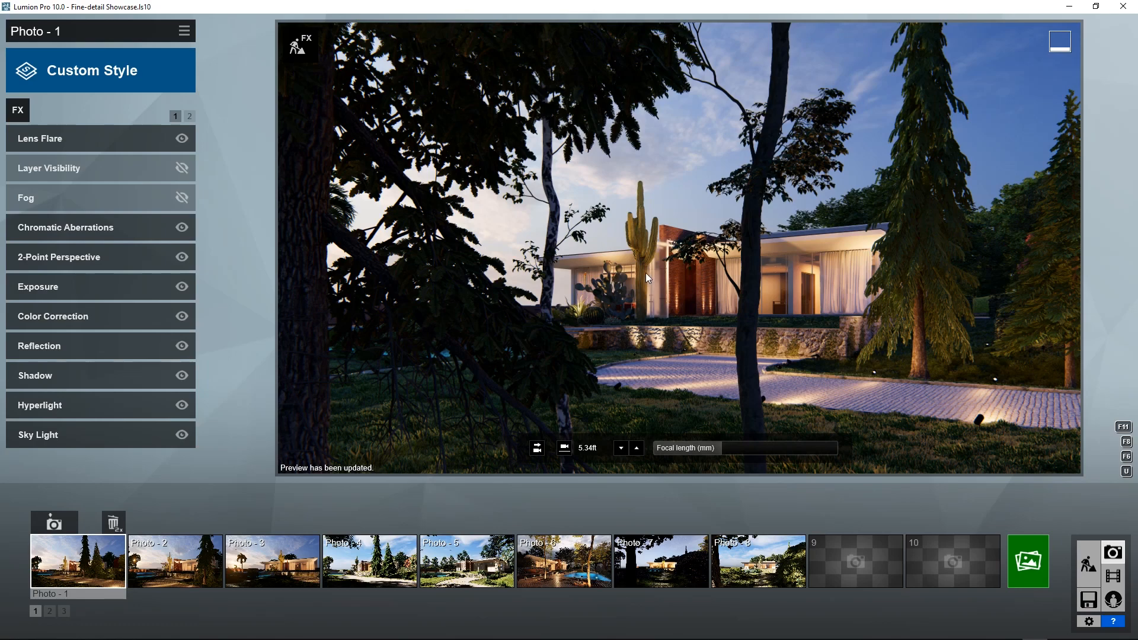
mouse_move(646, 80)
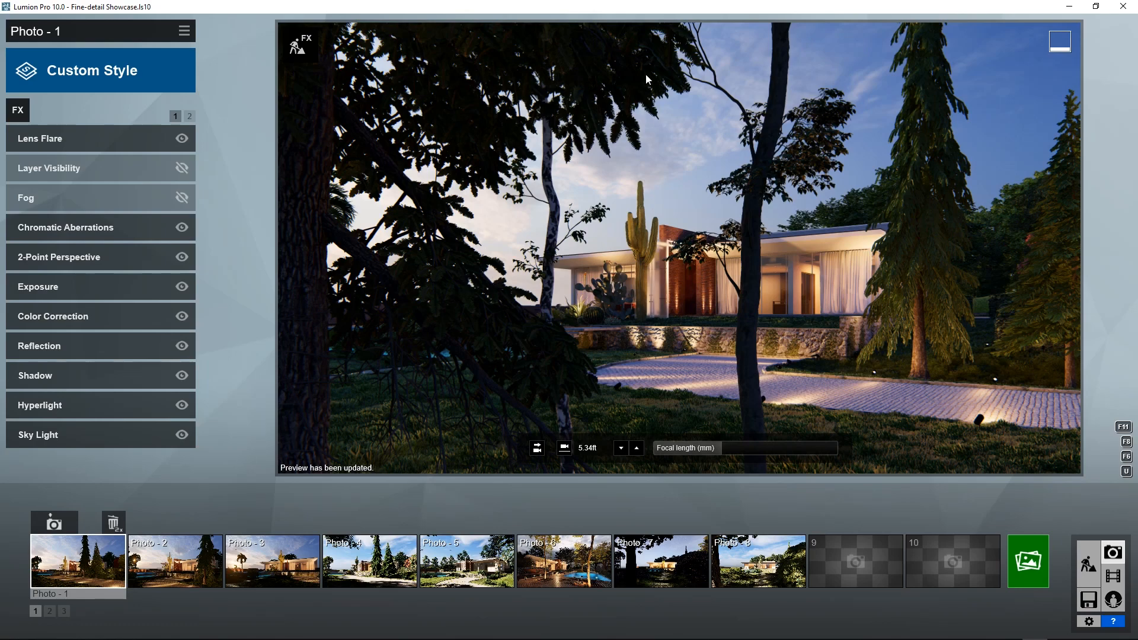
mouse_move(750, 241)
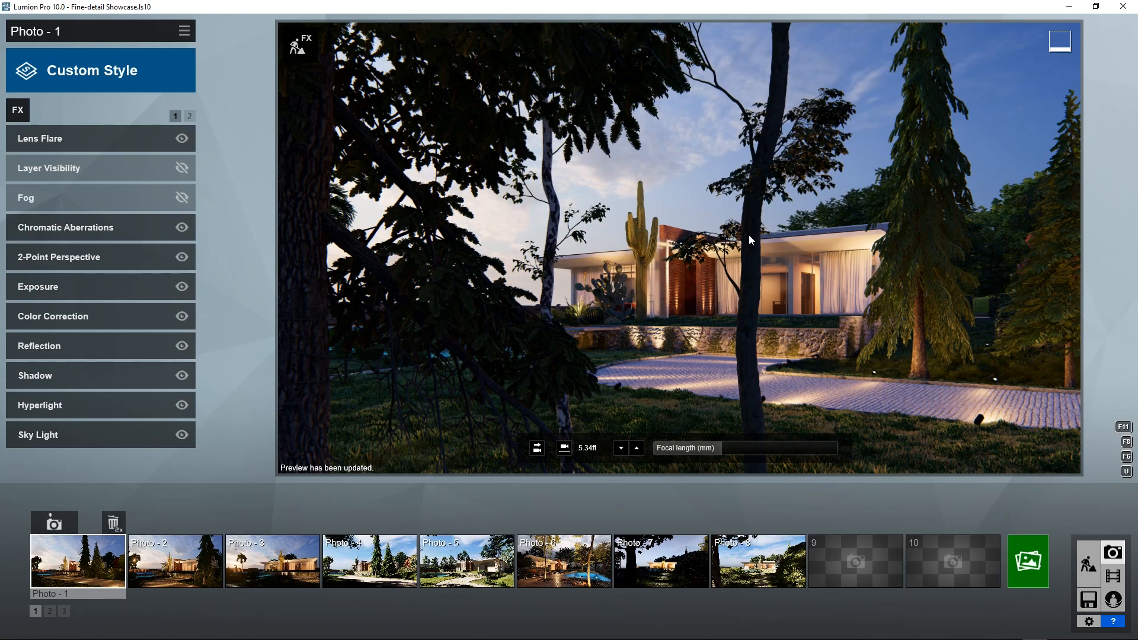
mouse_move(958, 405)
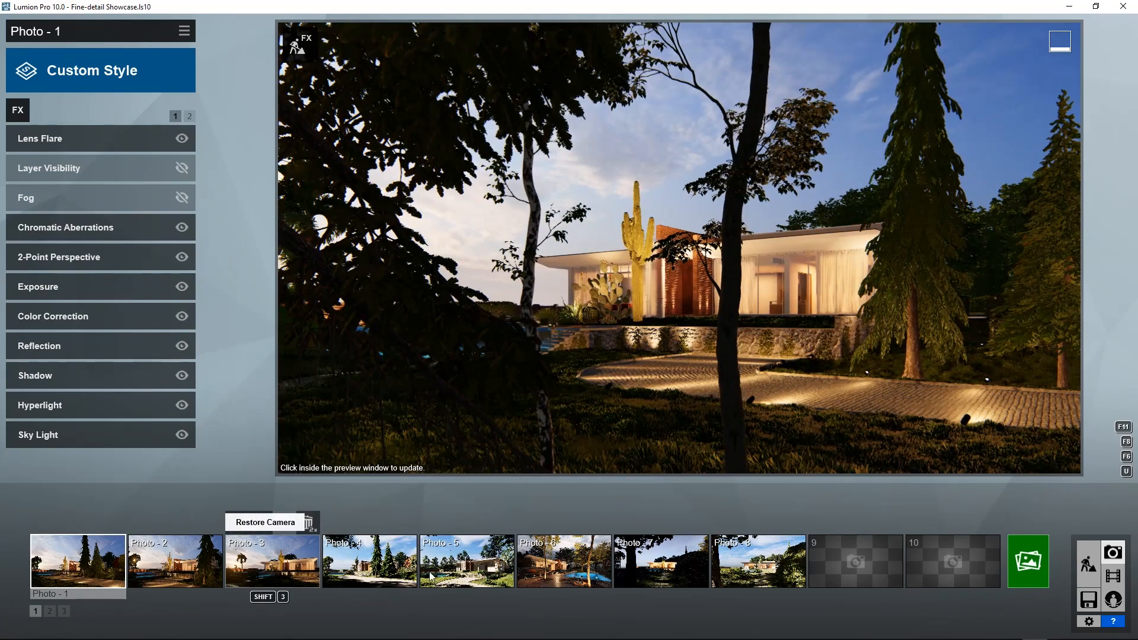
- Load the night view saved as Photo 7, then show the second page of saved photos
click(660, 562)
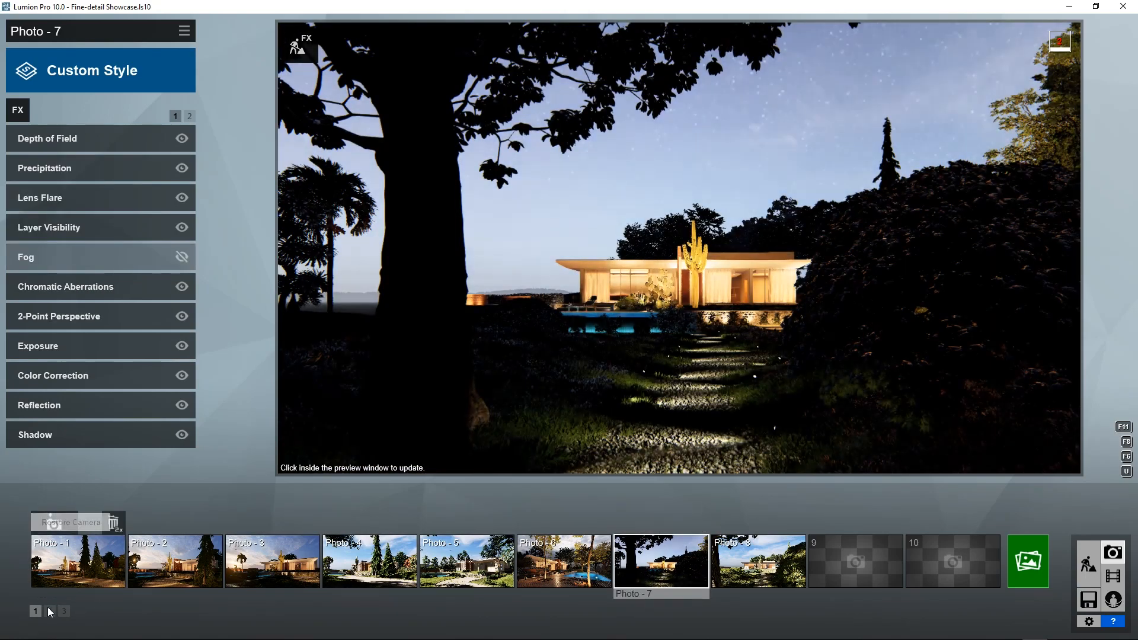
click(49, 610)
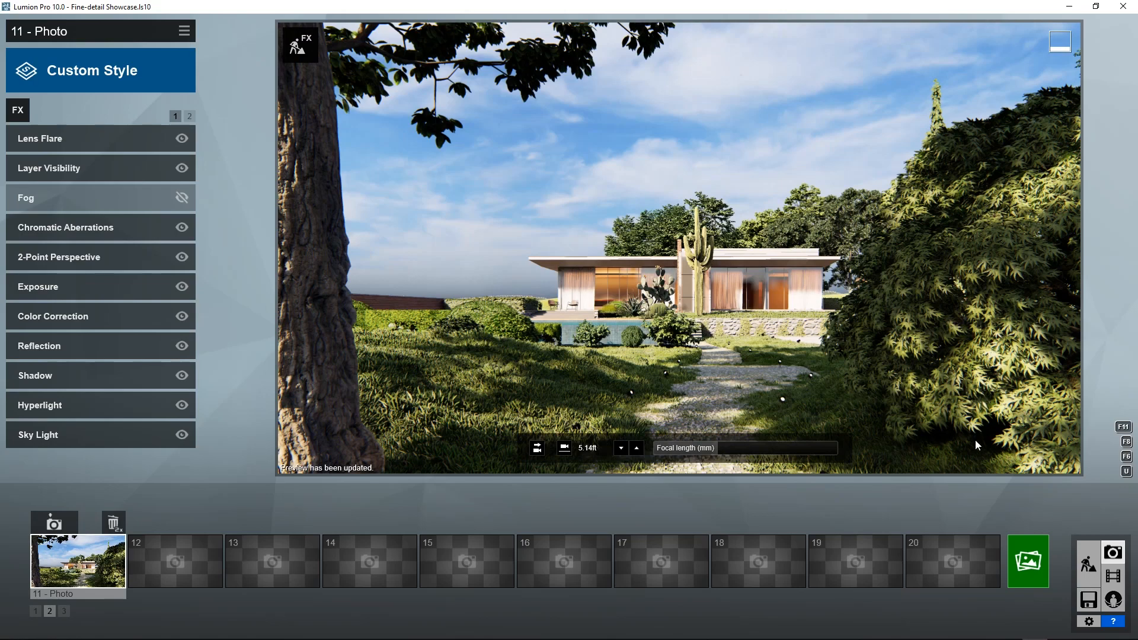
mouse_move(849, 217)
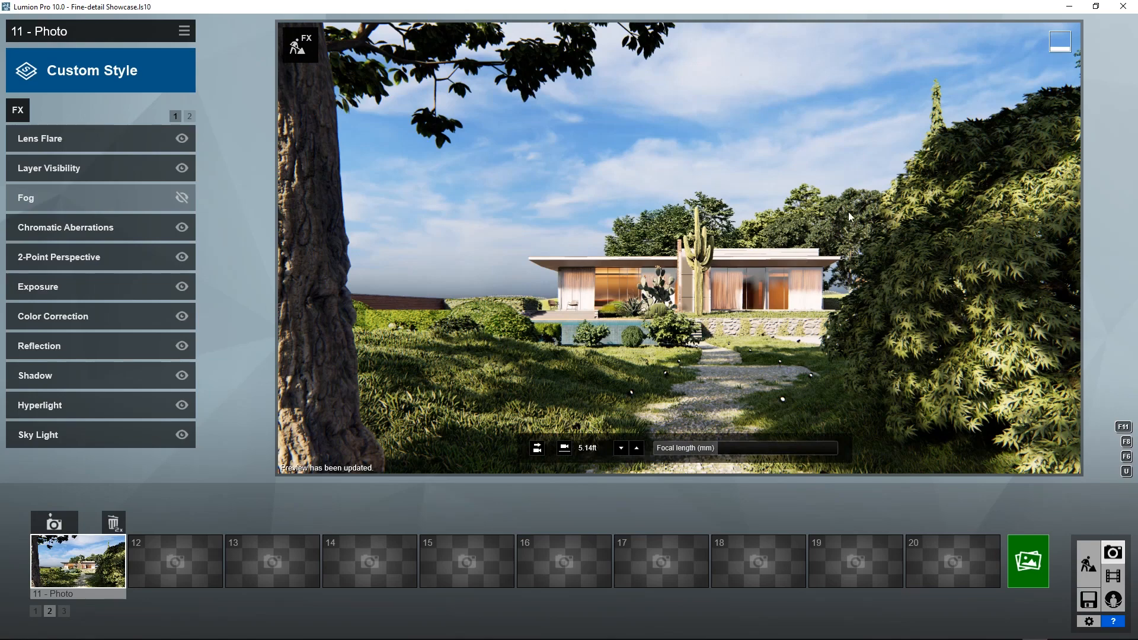
mouse_move(1025, 304)
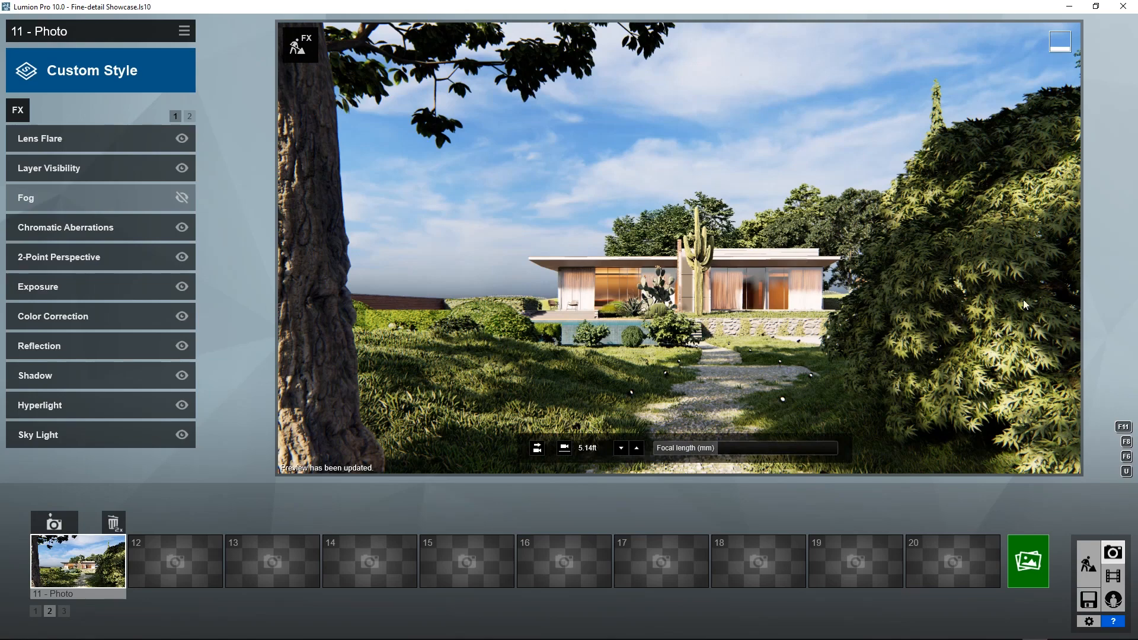
mouse_move(500, 250)
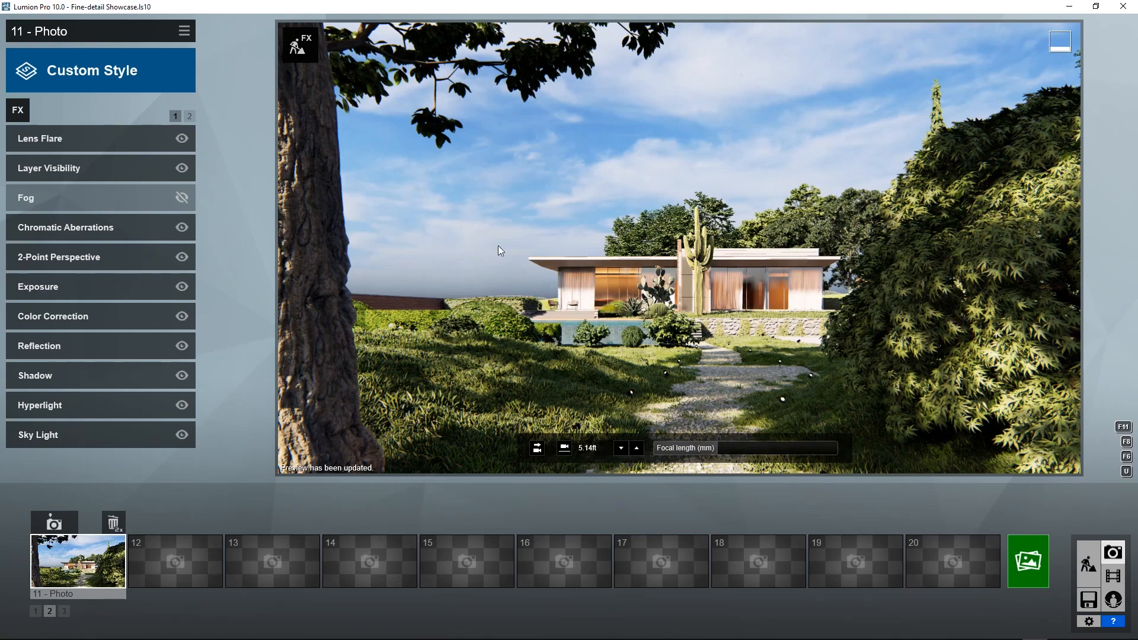
mouse_move(793, 179)
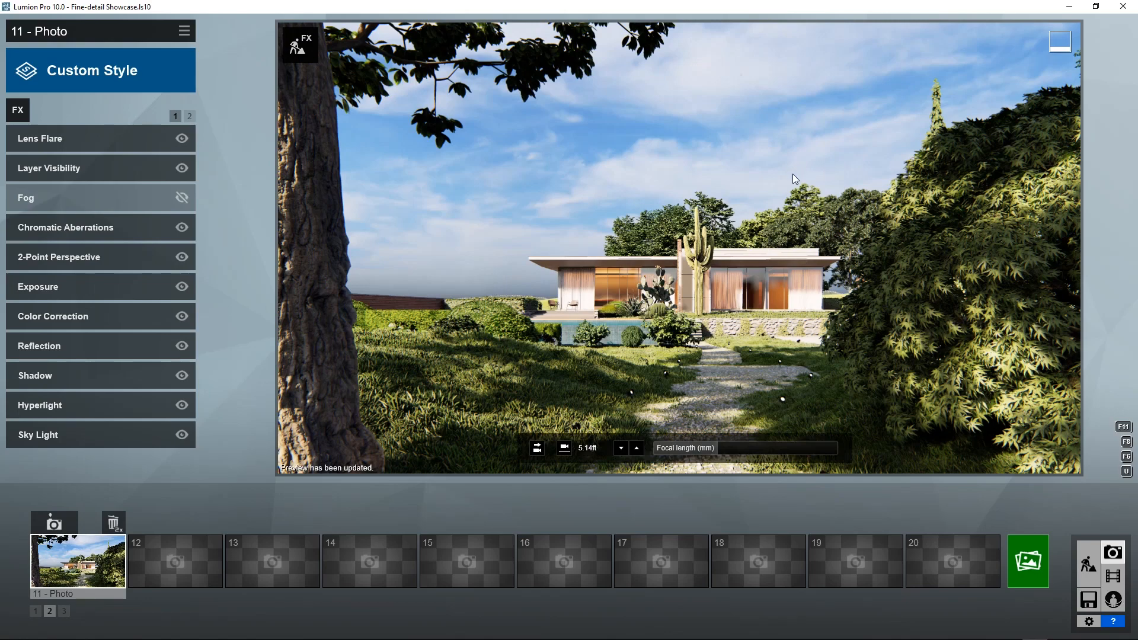
mouse_move(722, 174)
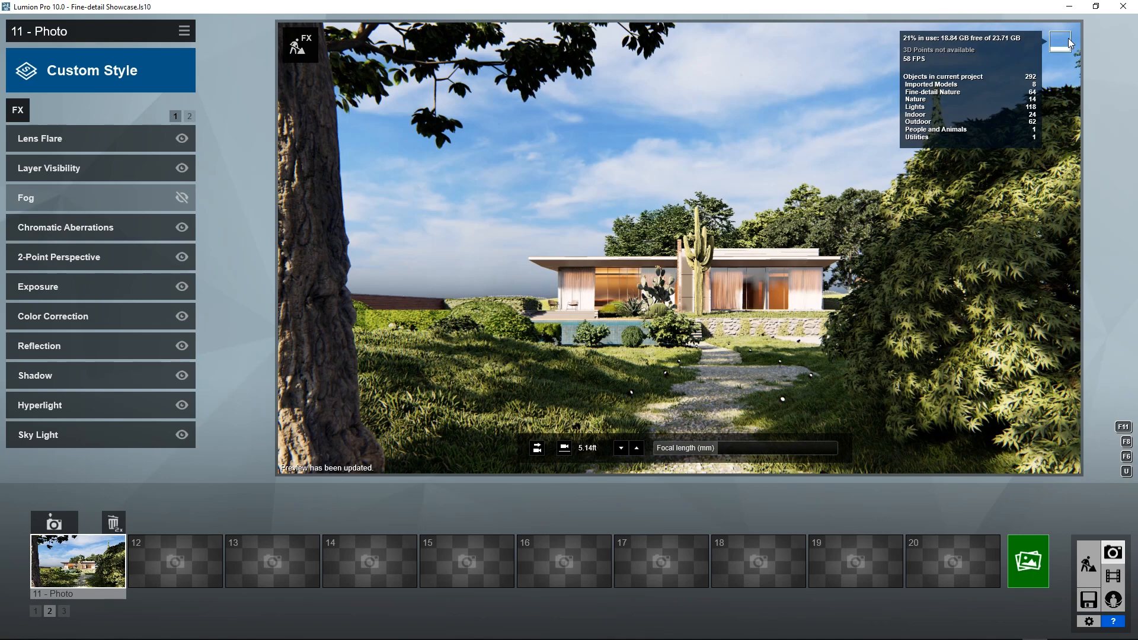
- Dismiss the statistics overlay showing 292 objects and 64 Fine-detail Nature
click(1060, 41)
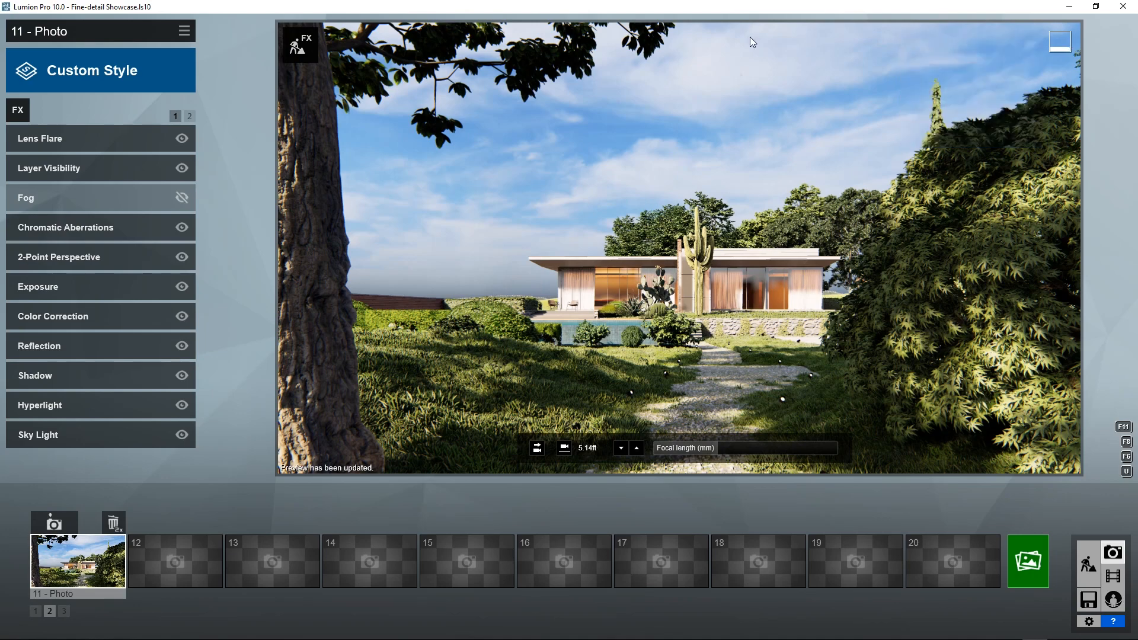
mouse_move(836, 154)
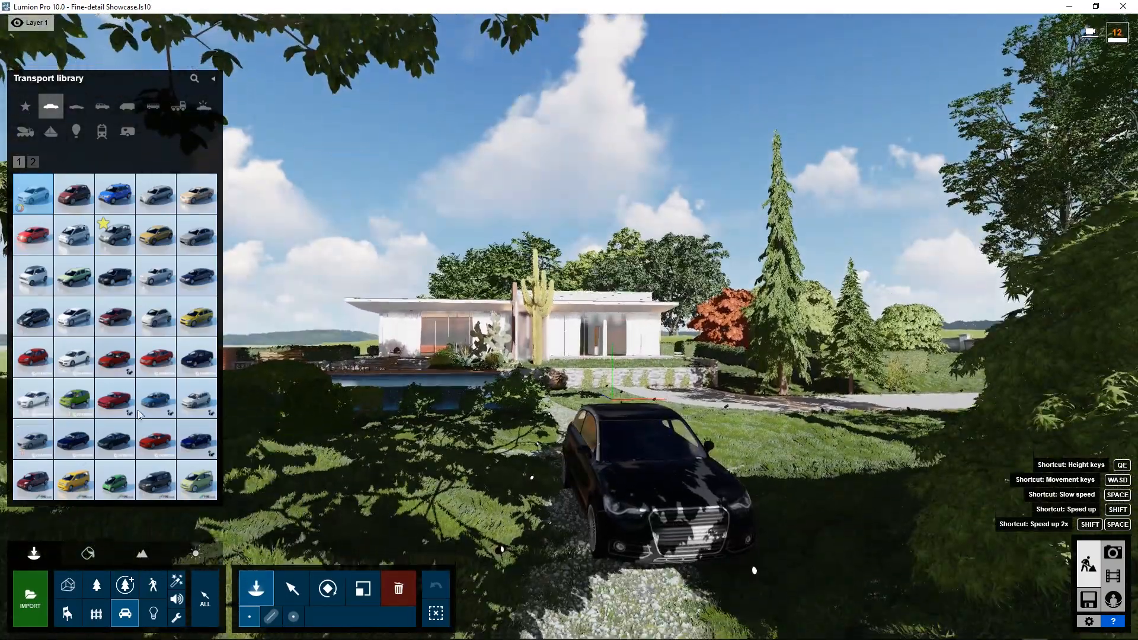
mouse_move(155, 398)
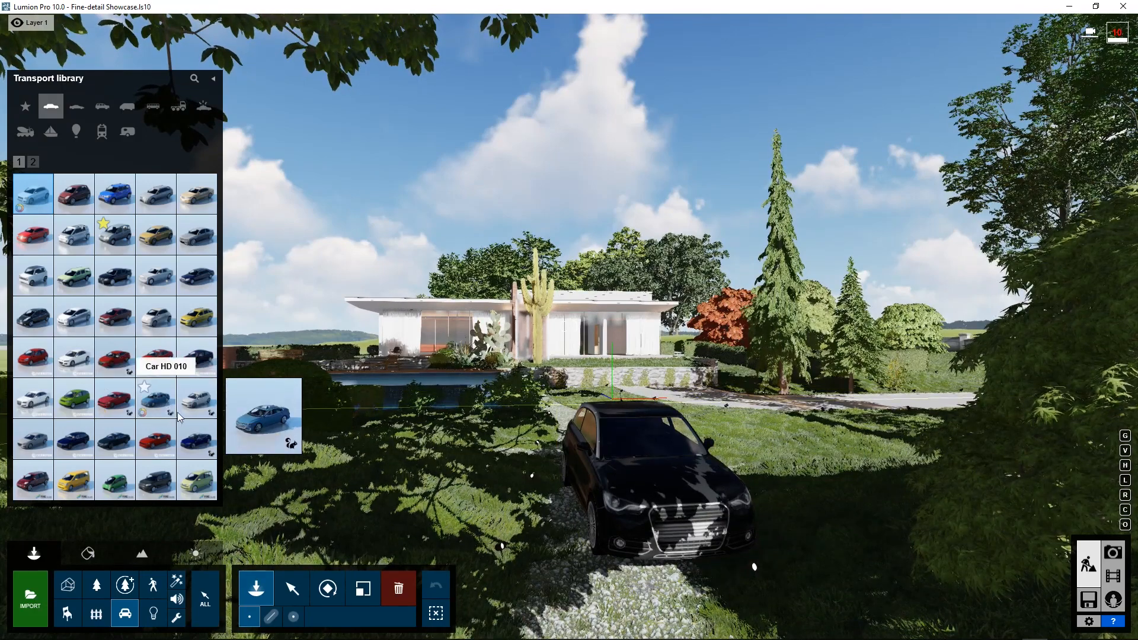
mouse_move(196, 397)
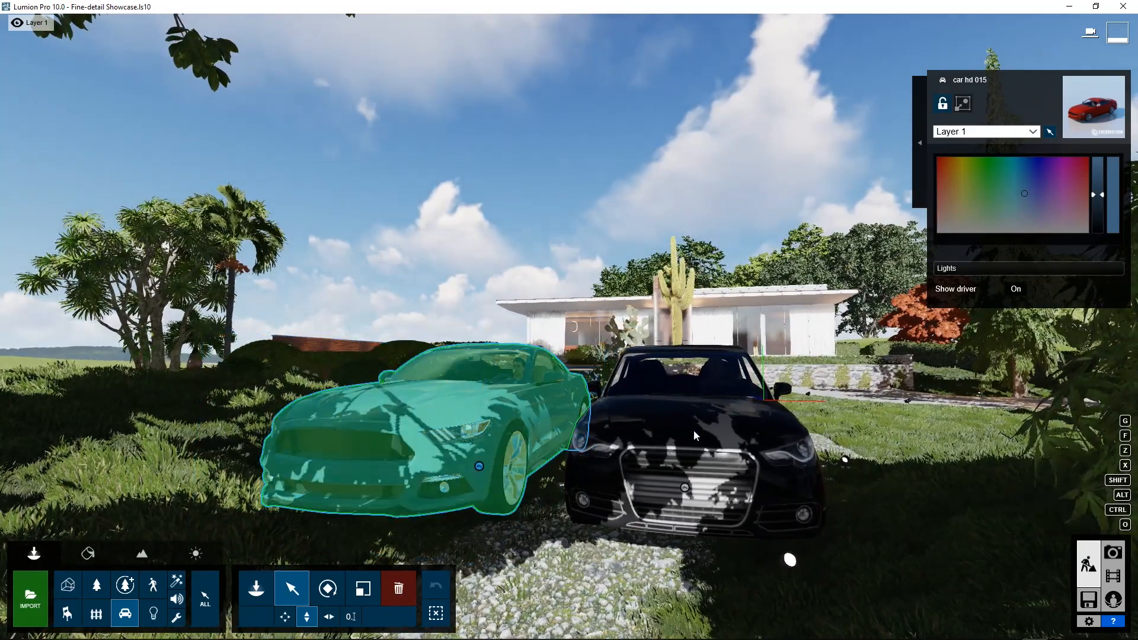
- Select the blue sports car, then switch to the object removal tool
click(689, 435)
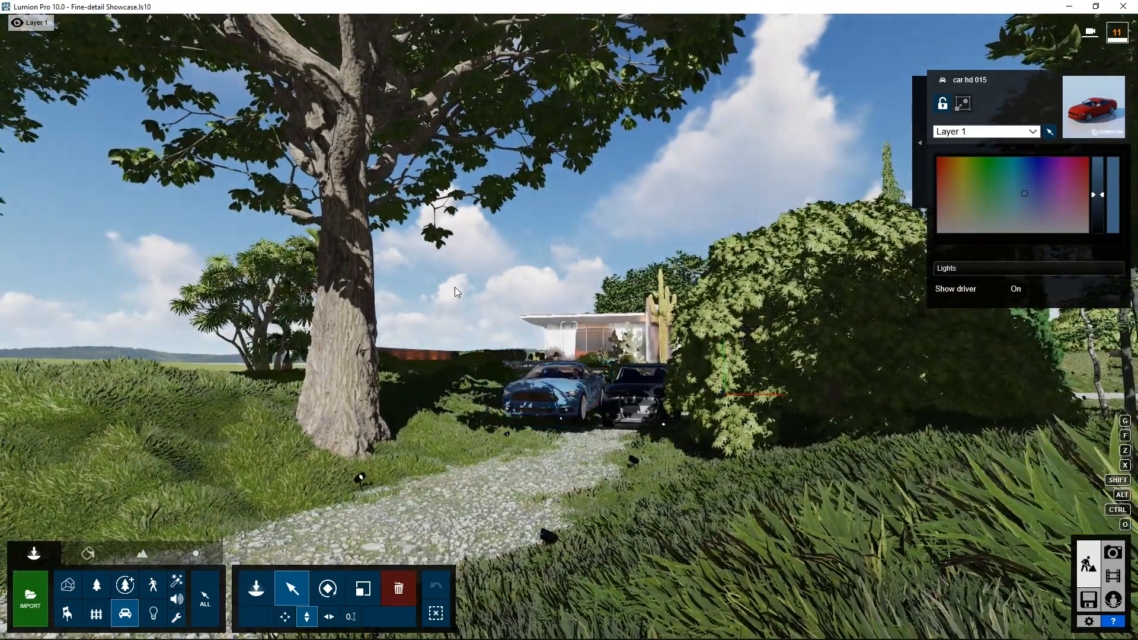
click(552, 396)
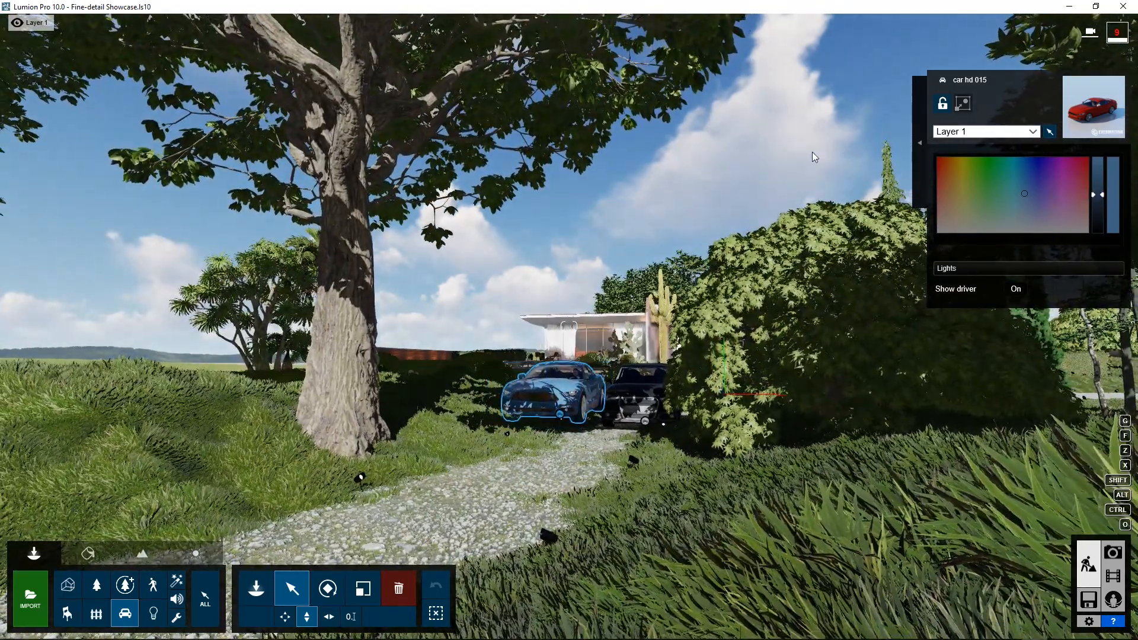
mouse_move(682, 260)
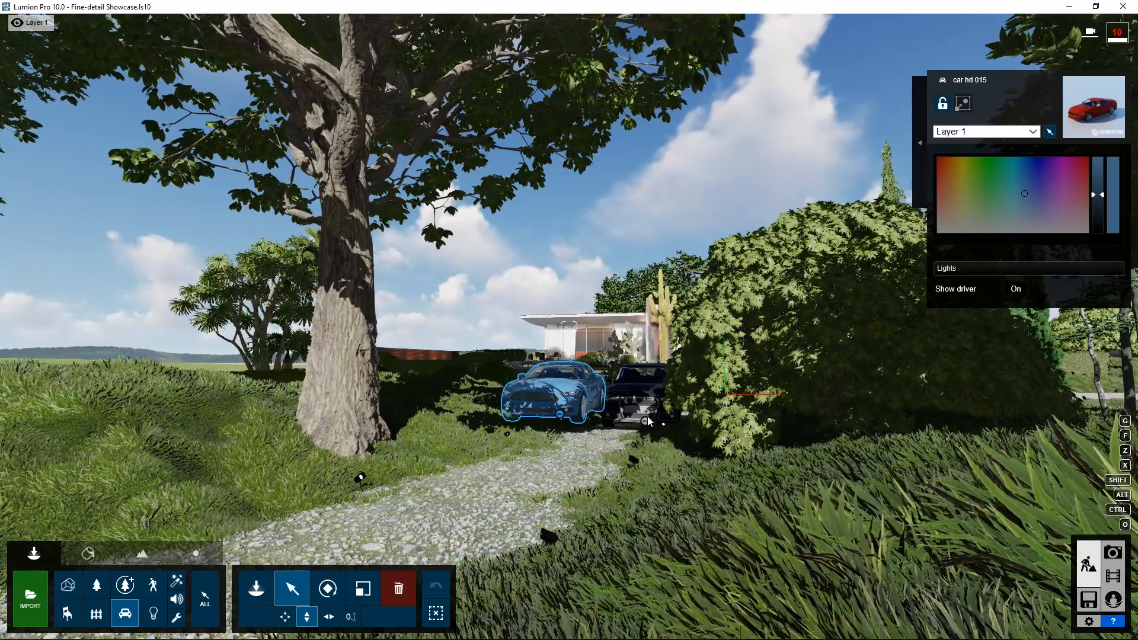
click(639, 402)
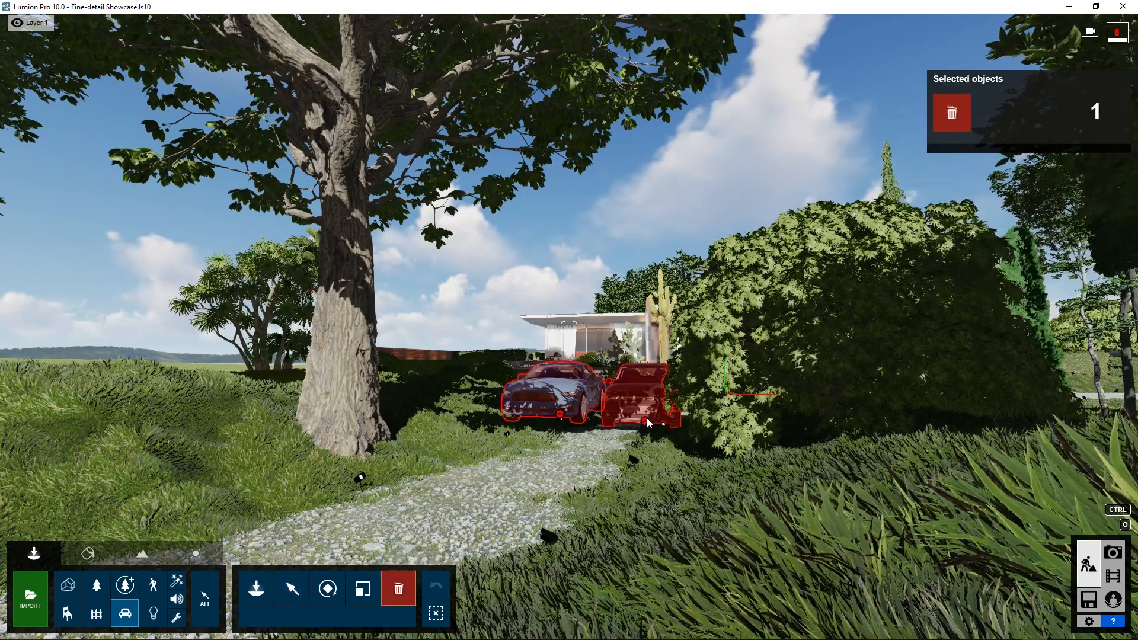
- Delete the black car from the gravel path
click(398, 588)
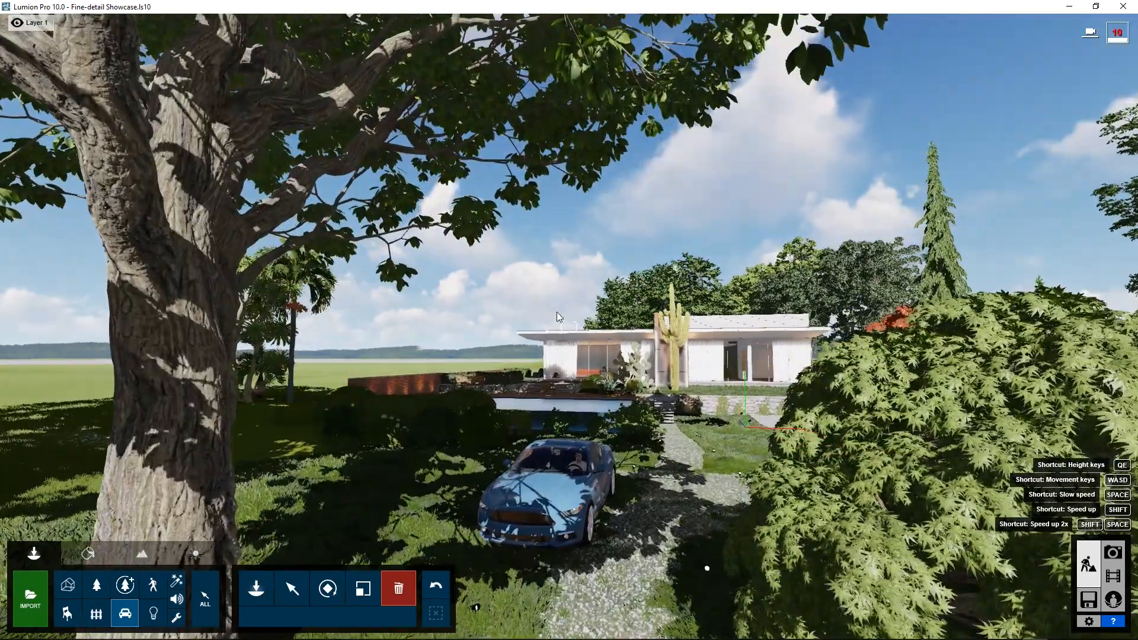
mouse_move(560, 318)
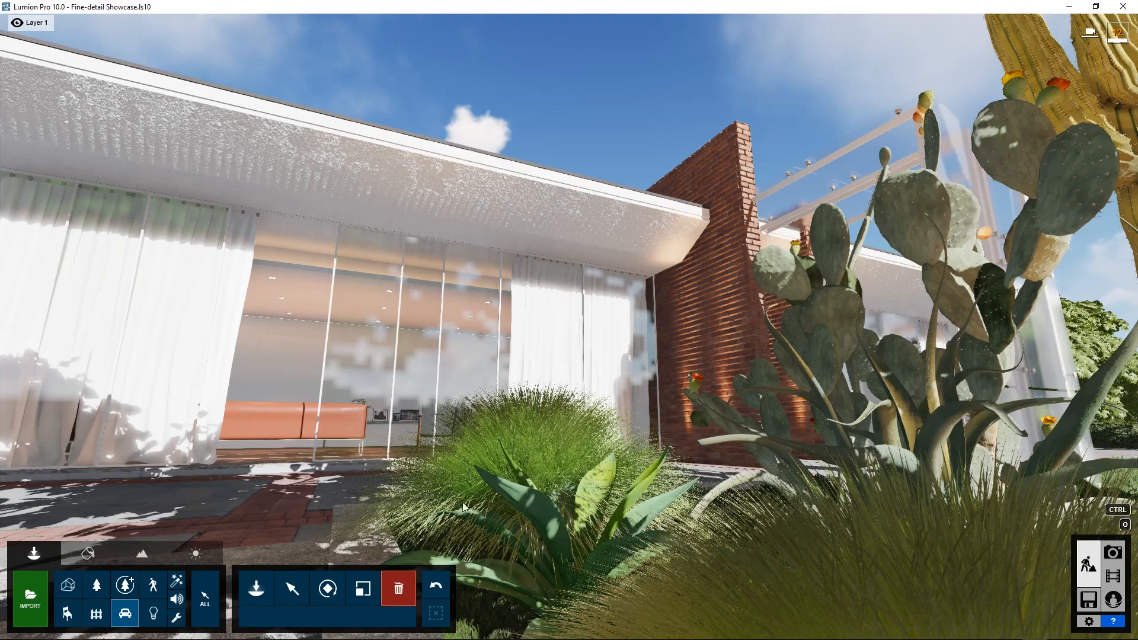
mouse_move(124, 585)
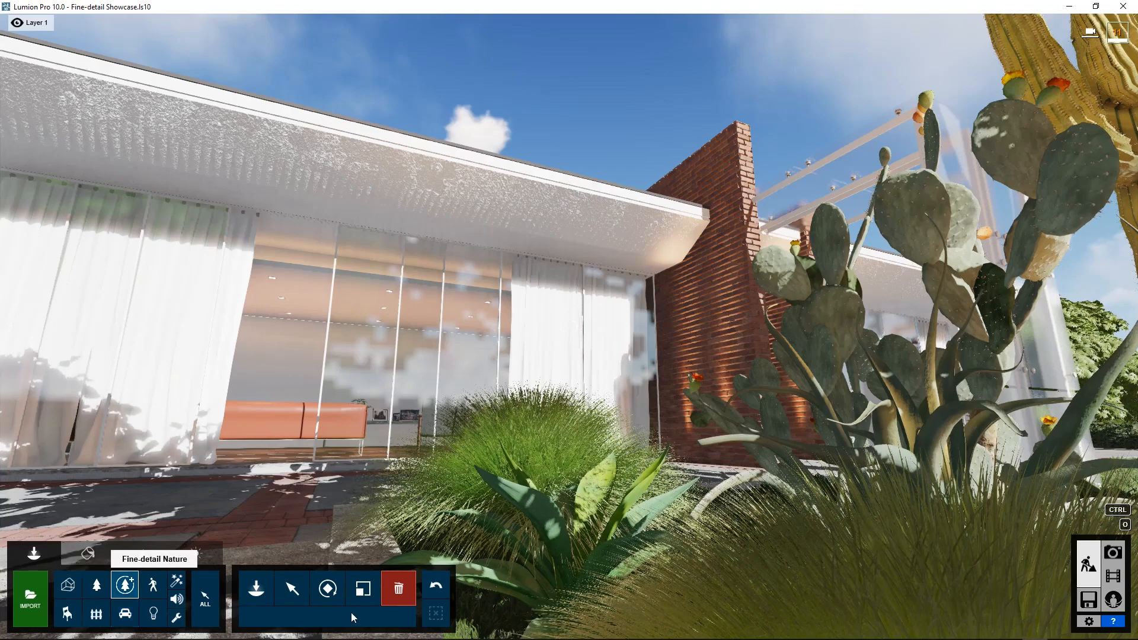
- Select the deergrass clump in Fine-detail Nature and expand its move options
click(291, 588)
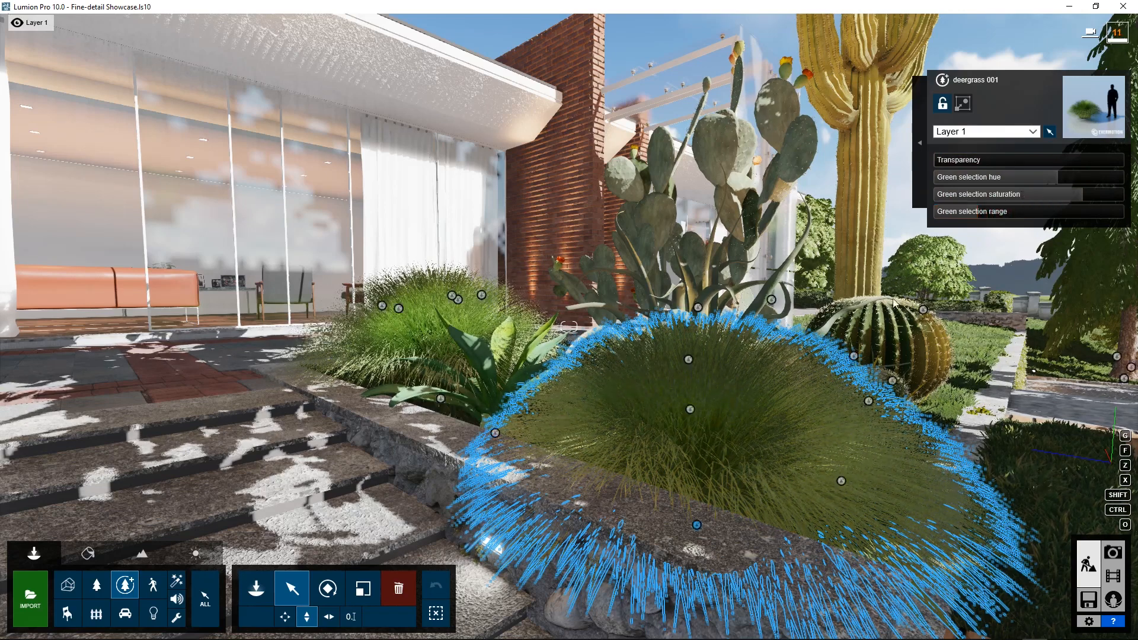
click(1050, 131)
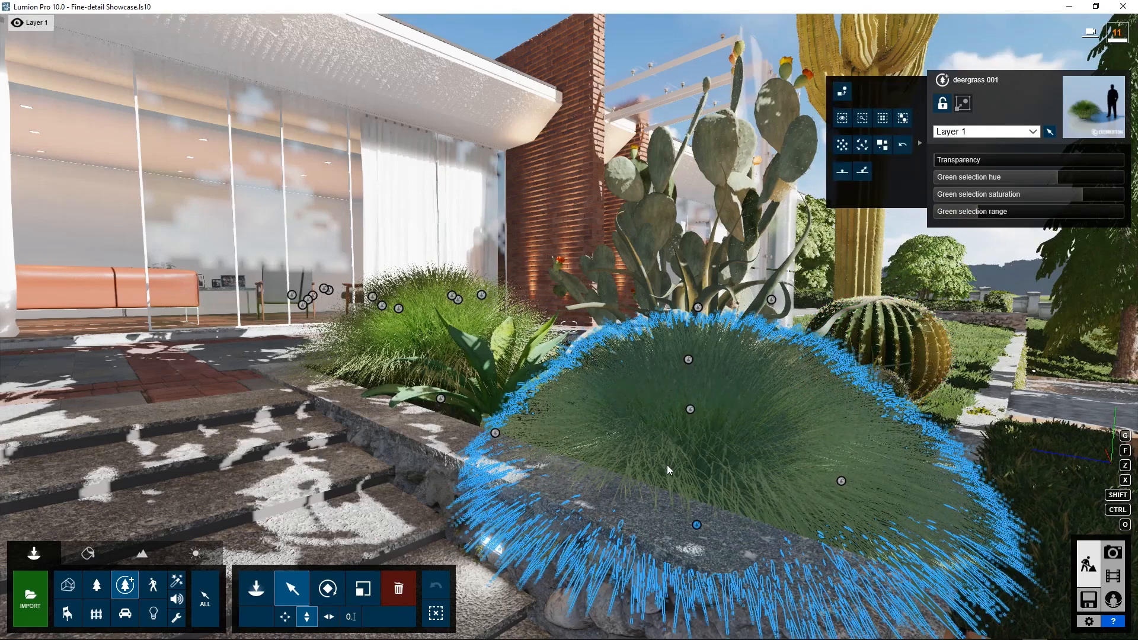
click(255, 588)
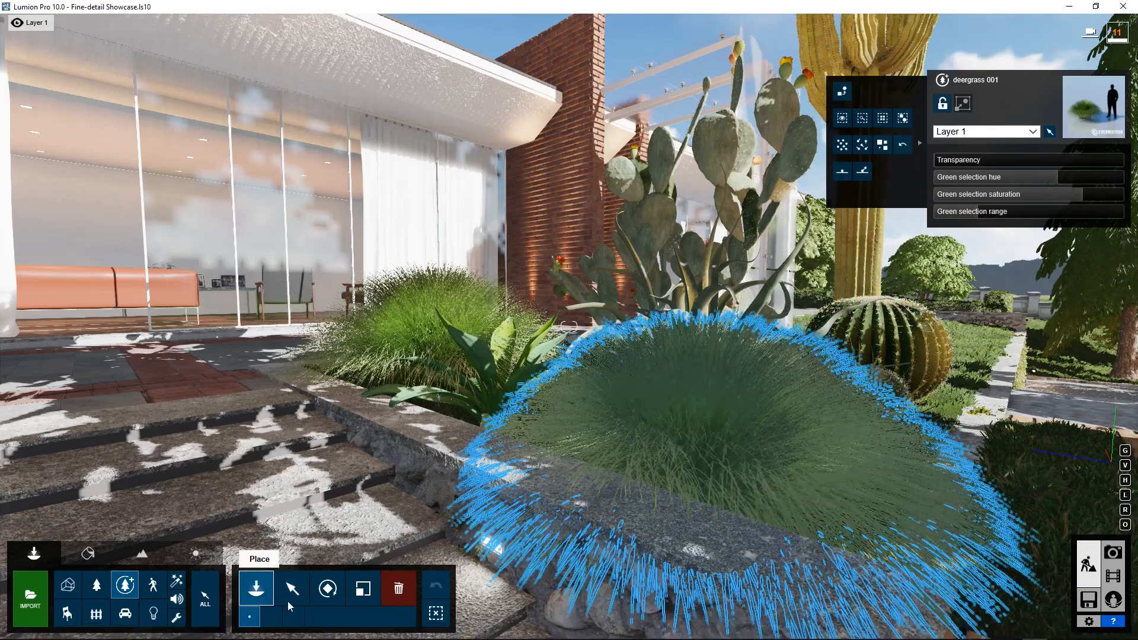